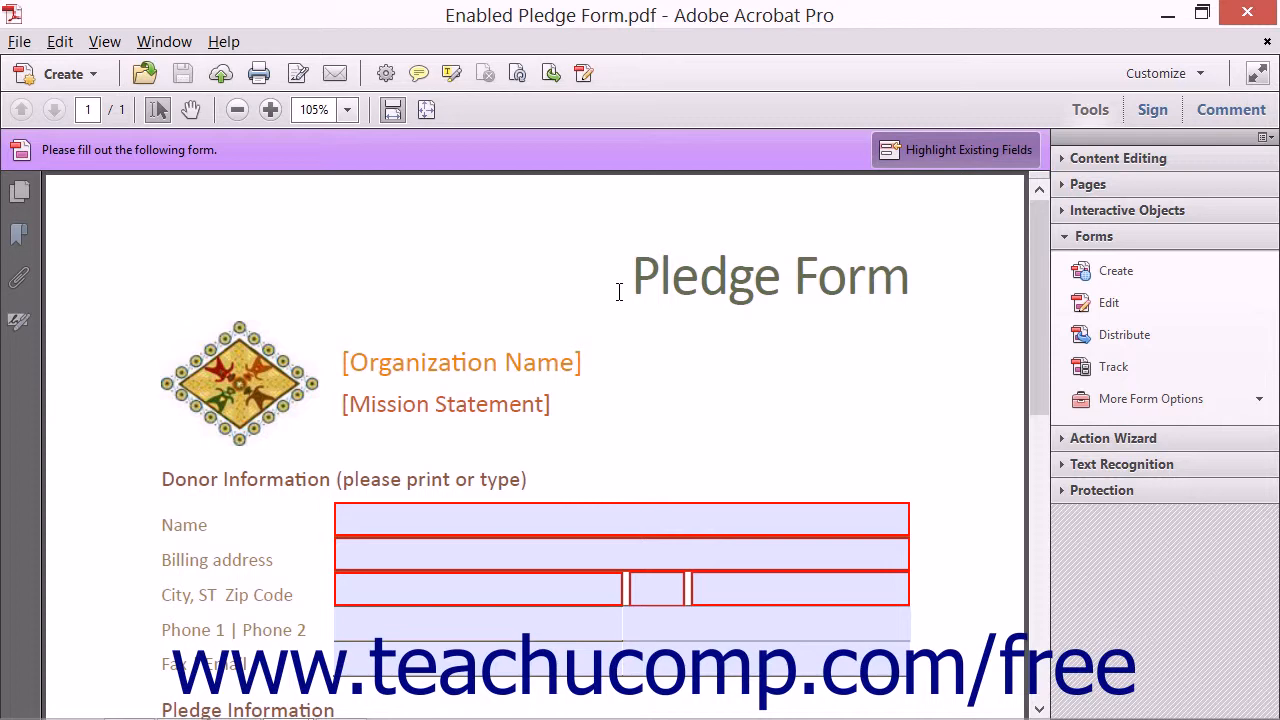
{"action": "mouse_move", "coordinate": [656, 264]}
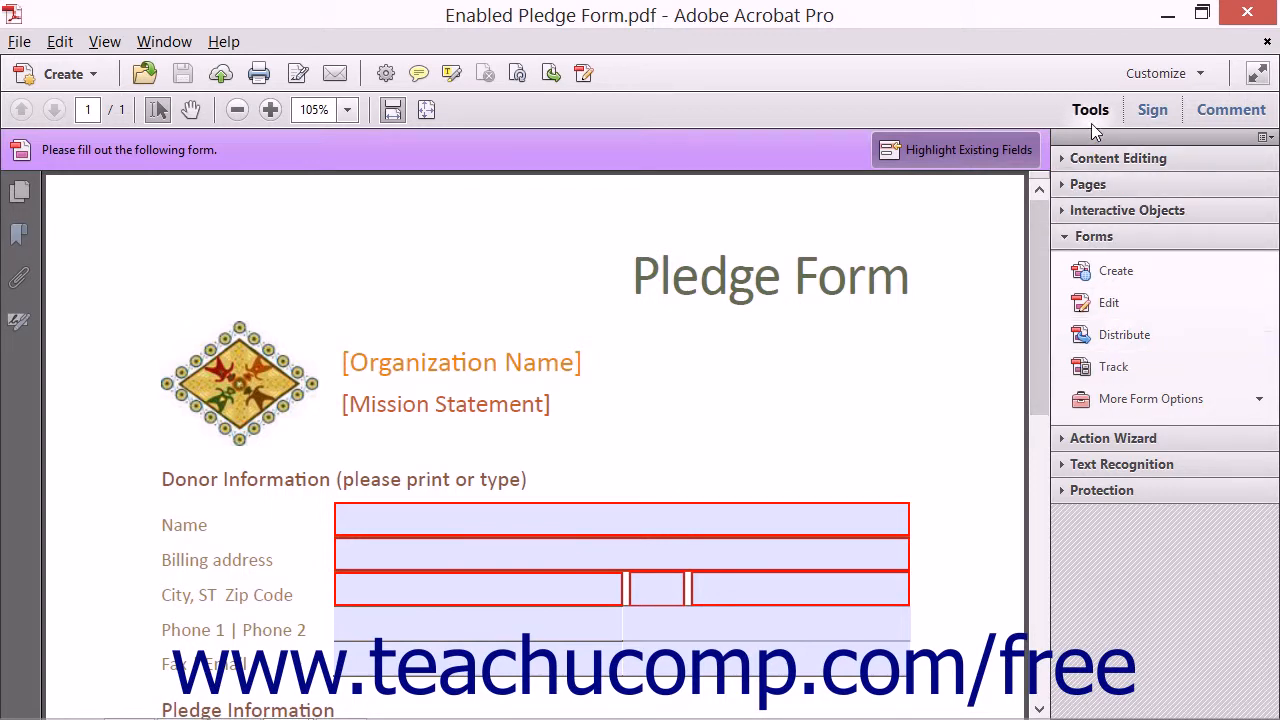
{"action": "mouse_move", "coordinate": [1124, 334]}
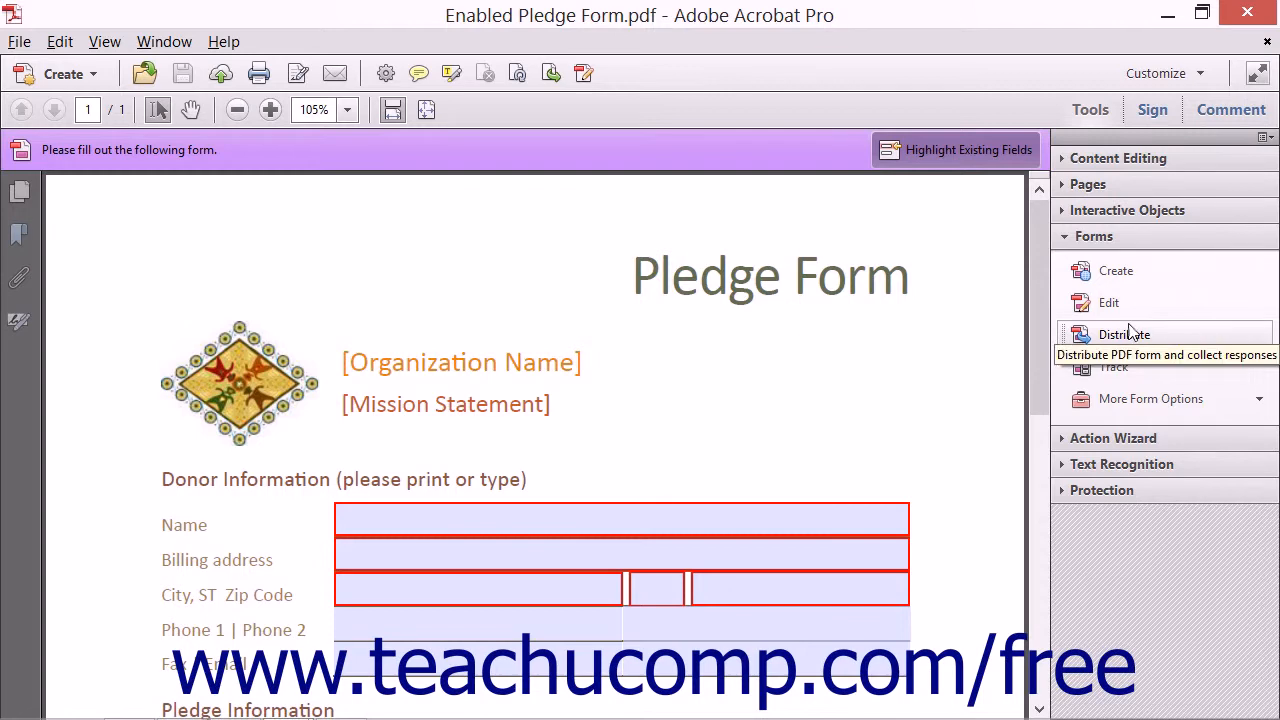
In Distribute Form, try Internal Server with the network folder and New Server destinations.
{"action": "left_click", "coordinate": [1124, 334]}
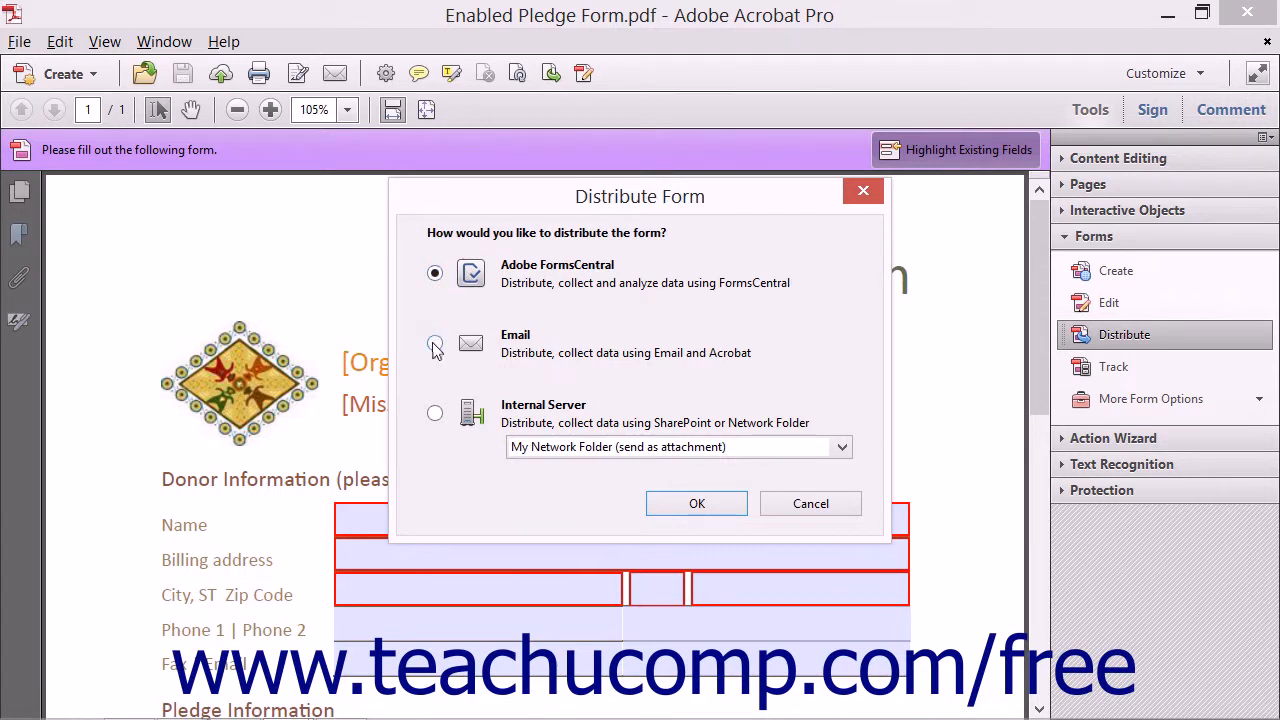
{"action": "left_click", "coordinate": [436, 412]}
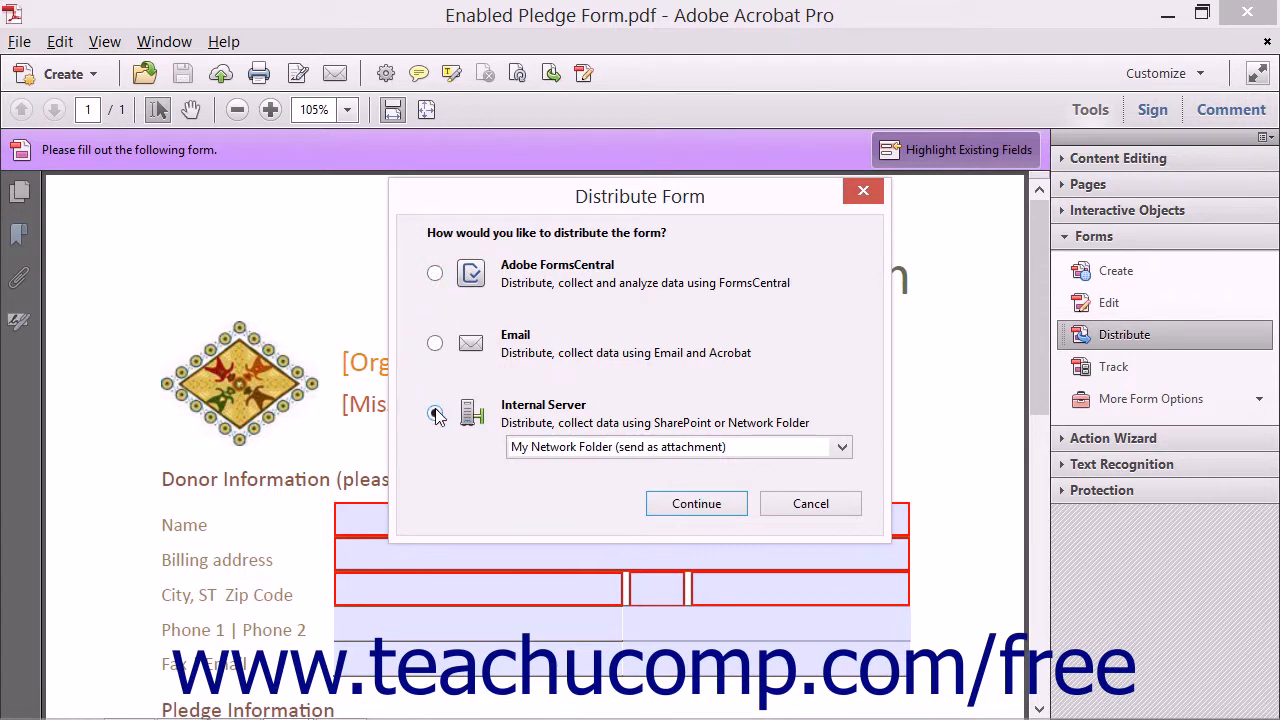
{"action": "left_click", "coordinate": [436, 414]}
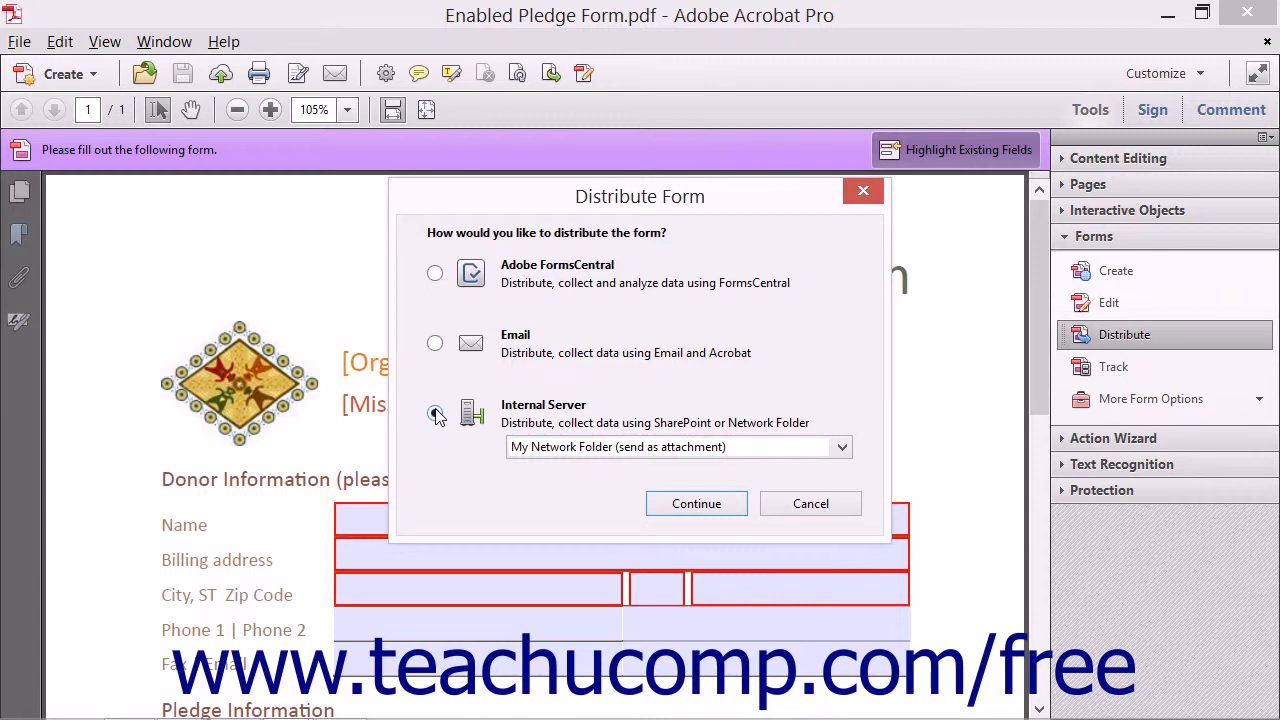
{"action": "left_click", "coordinate": [434, 412]}
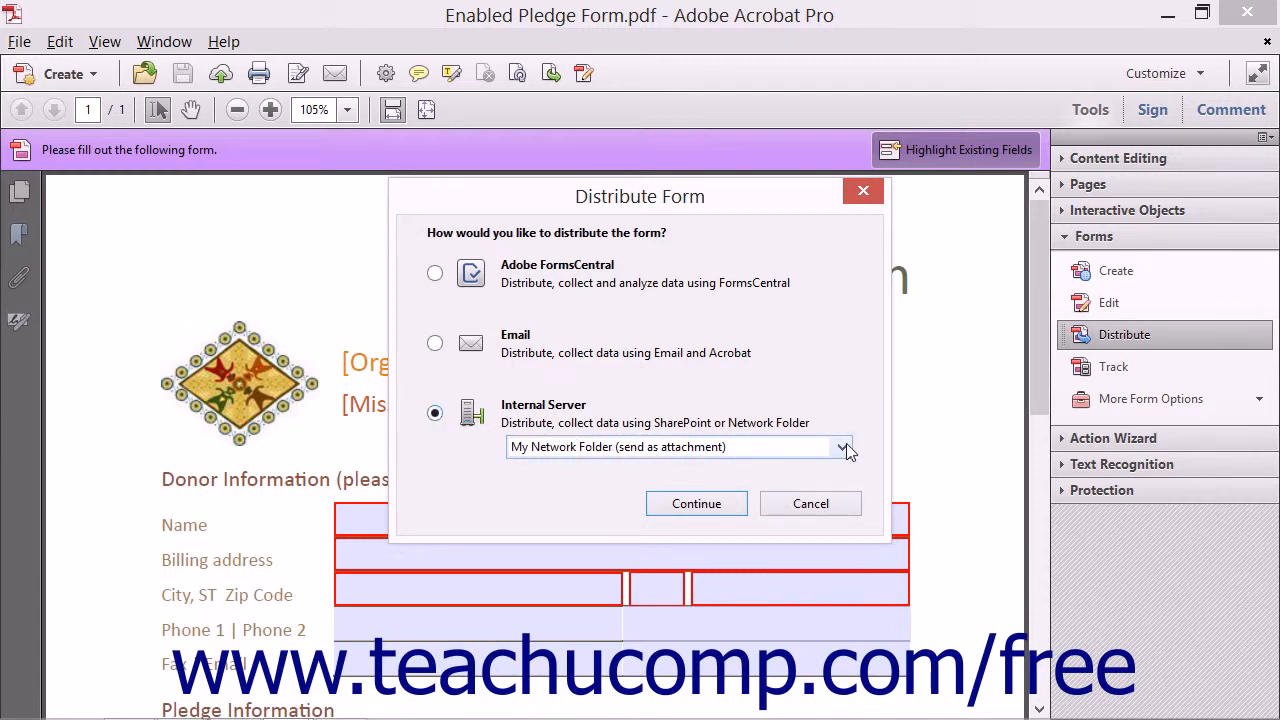
{"action": "left_click", "coordinate": [844, 448]}
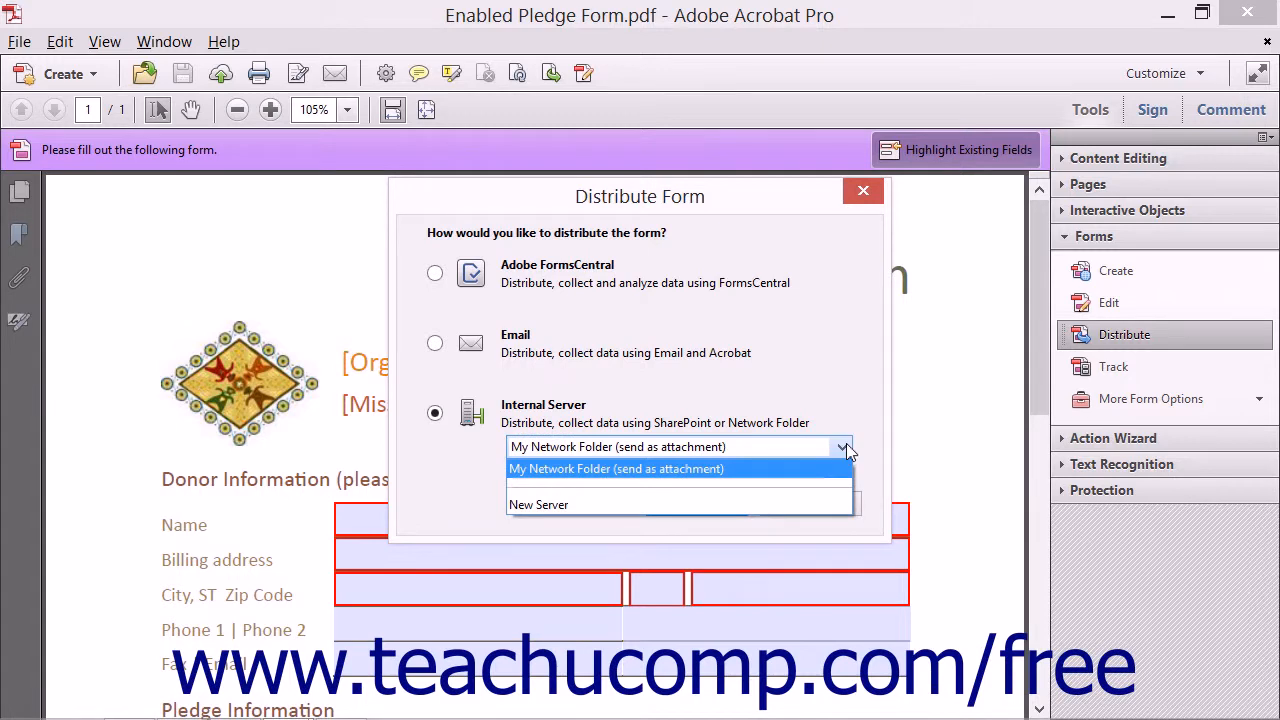
{"action": "left_click", "coordinate": [616, 468]}
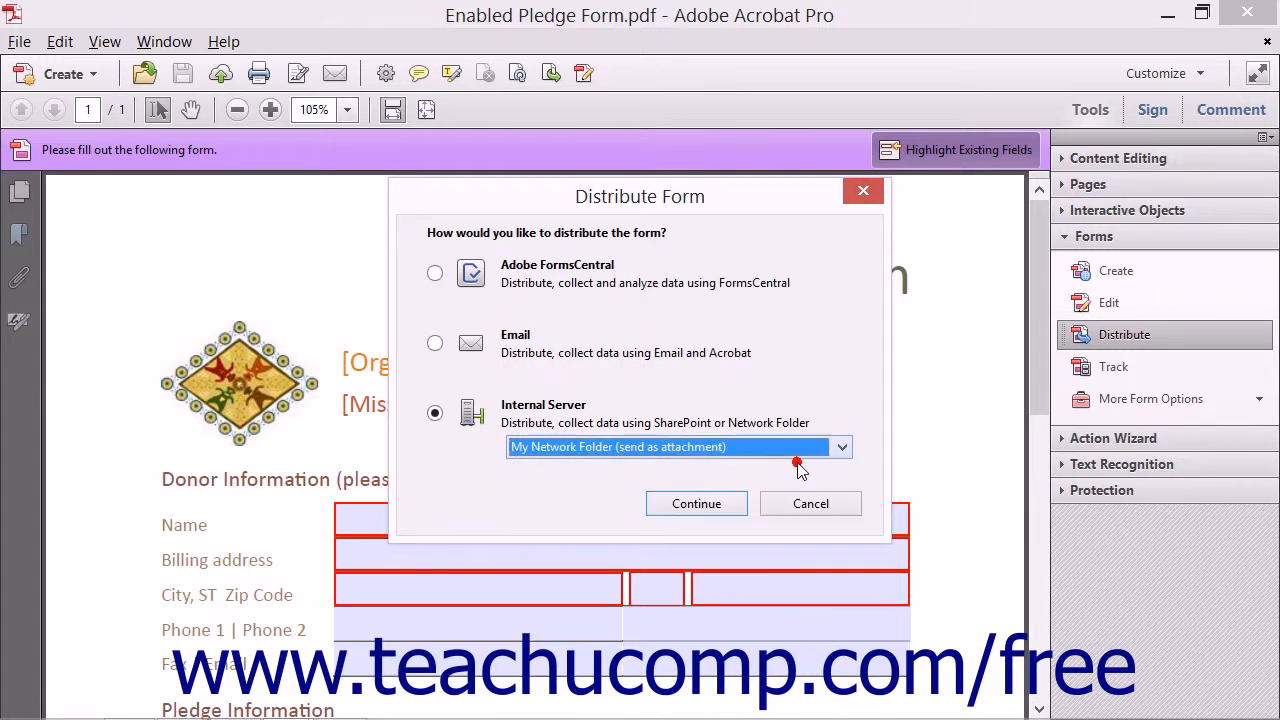
{"action": "left_click", "coordinate": [840, 448]}
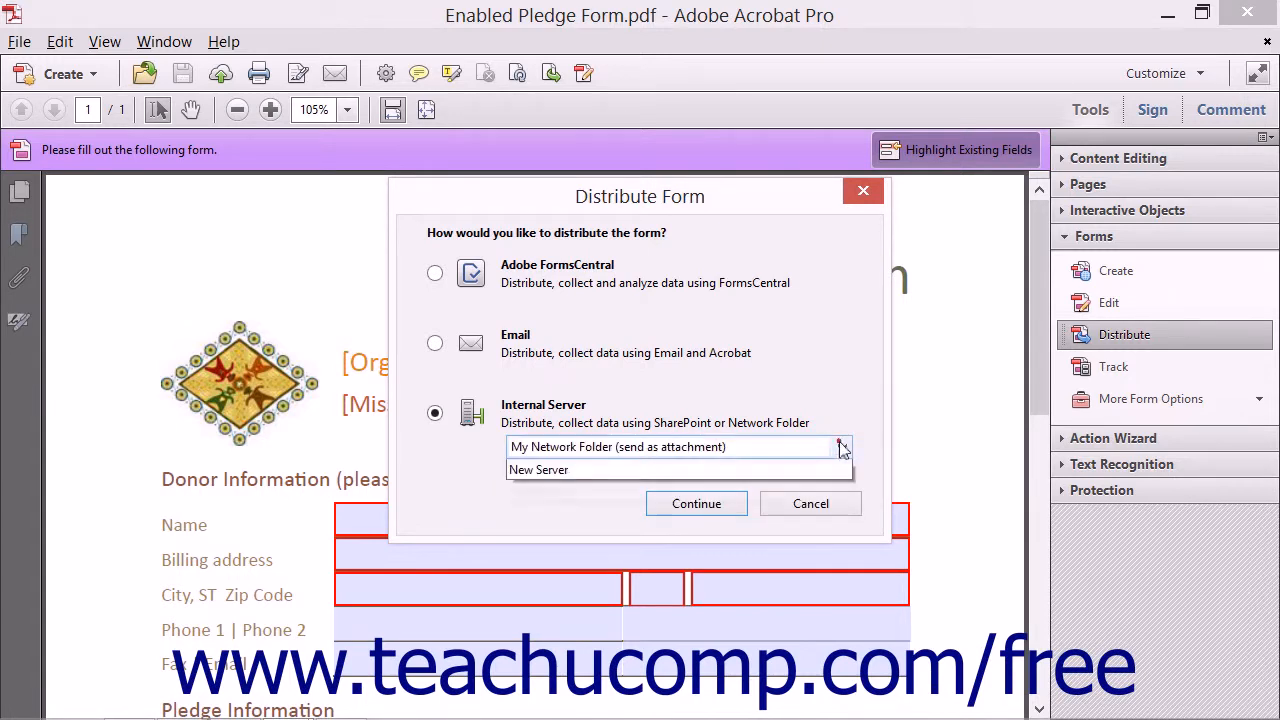
{"action": "left_click", "coordinate": [840, 448]}
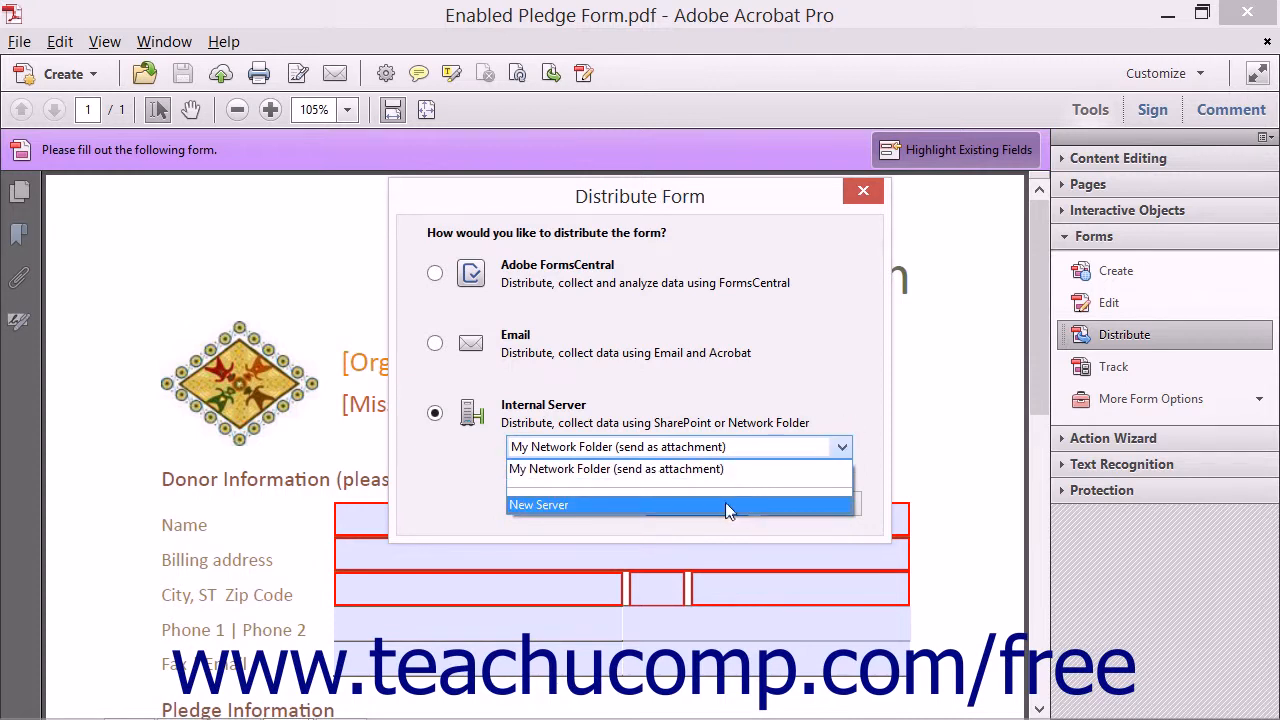
{"action": "left_click", "coordinate": [540, 504]}
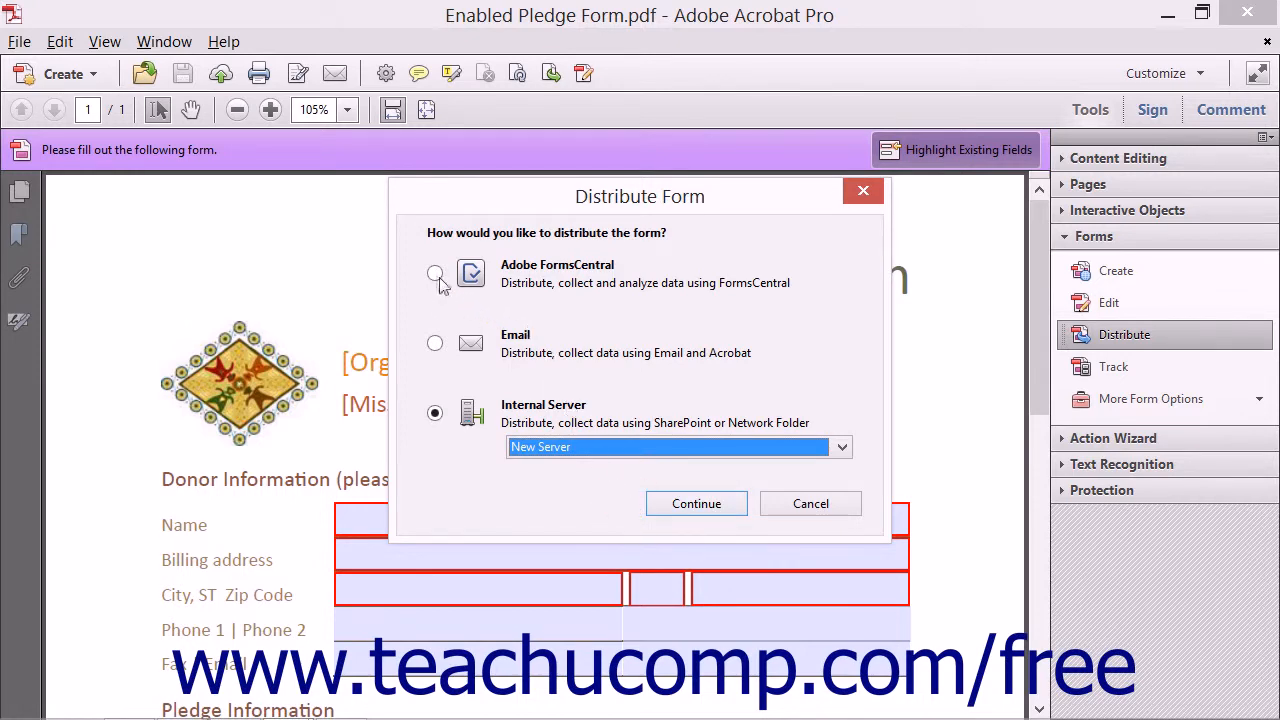
Try FormsCentral, then choose Email distribution and continue to the sending choices.
{"action": "left_click", "coordinate": [434, 274]}
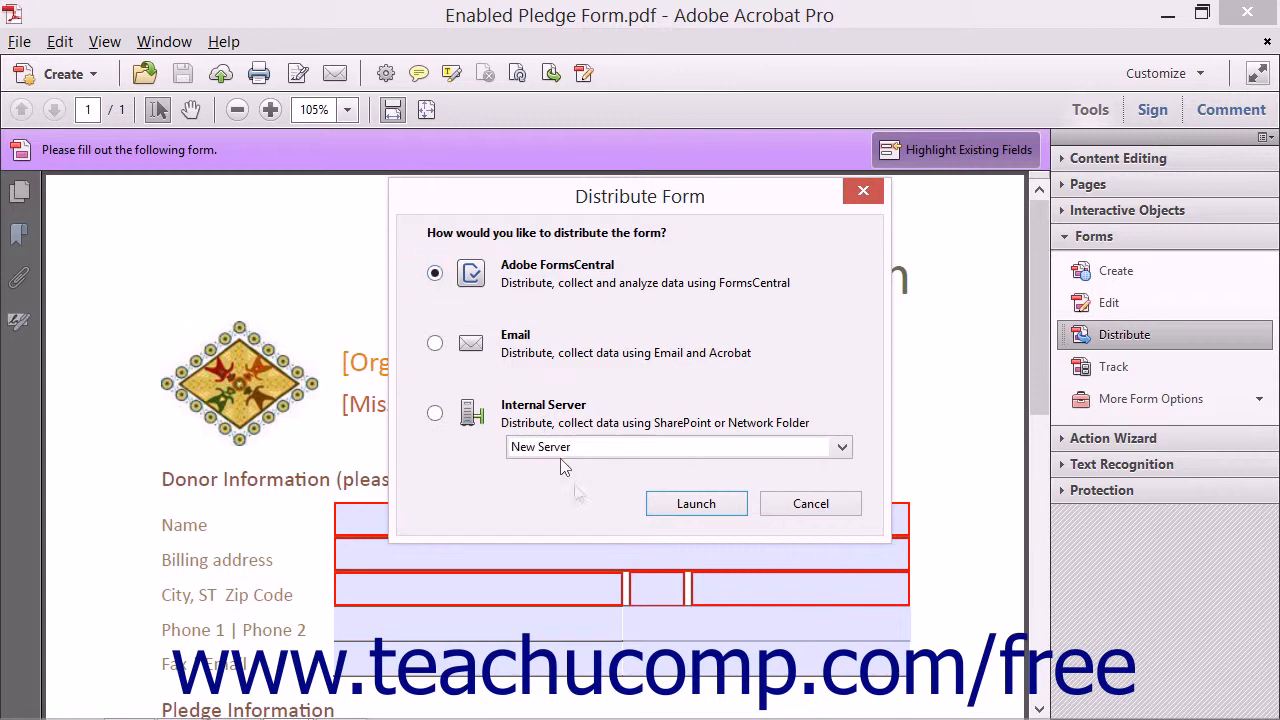
{"action": "left_click", "coordinate": [696, 504]}
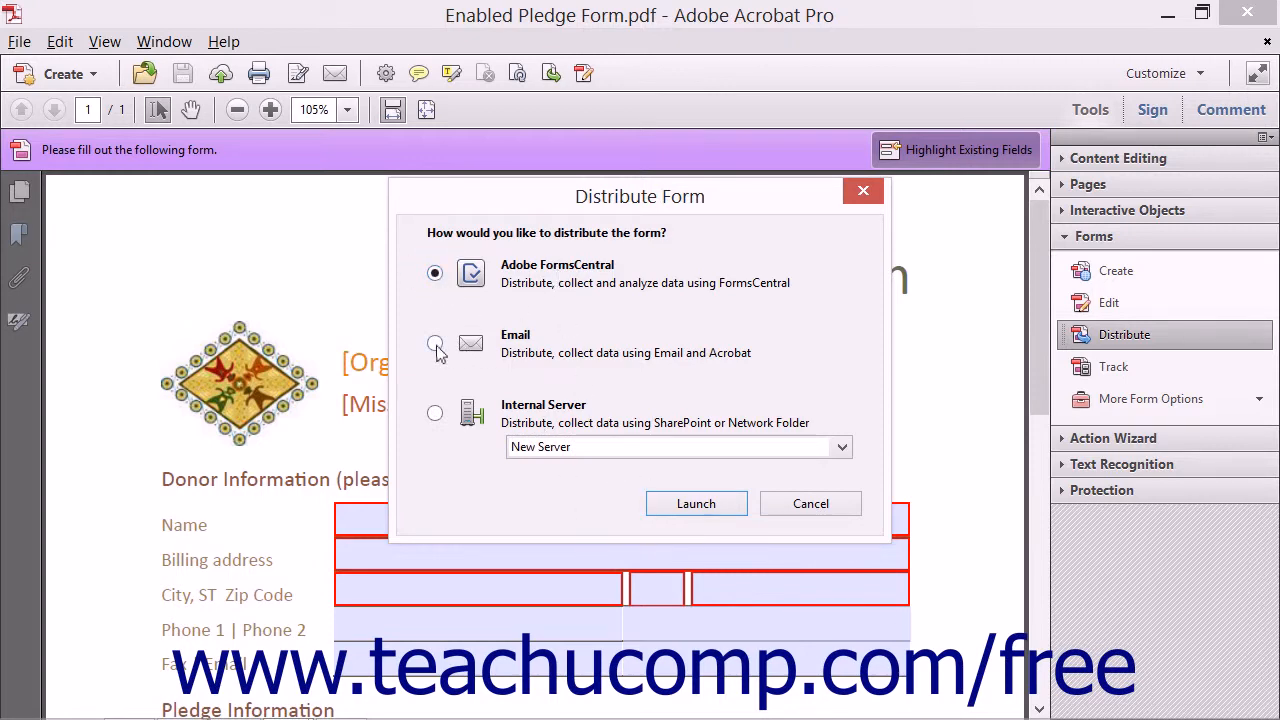
{"action": "left_click", "coordinate": [434, 344]}
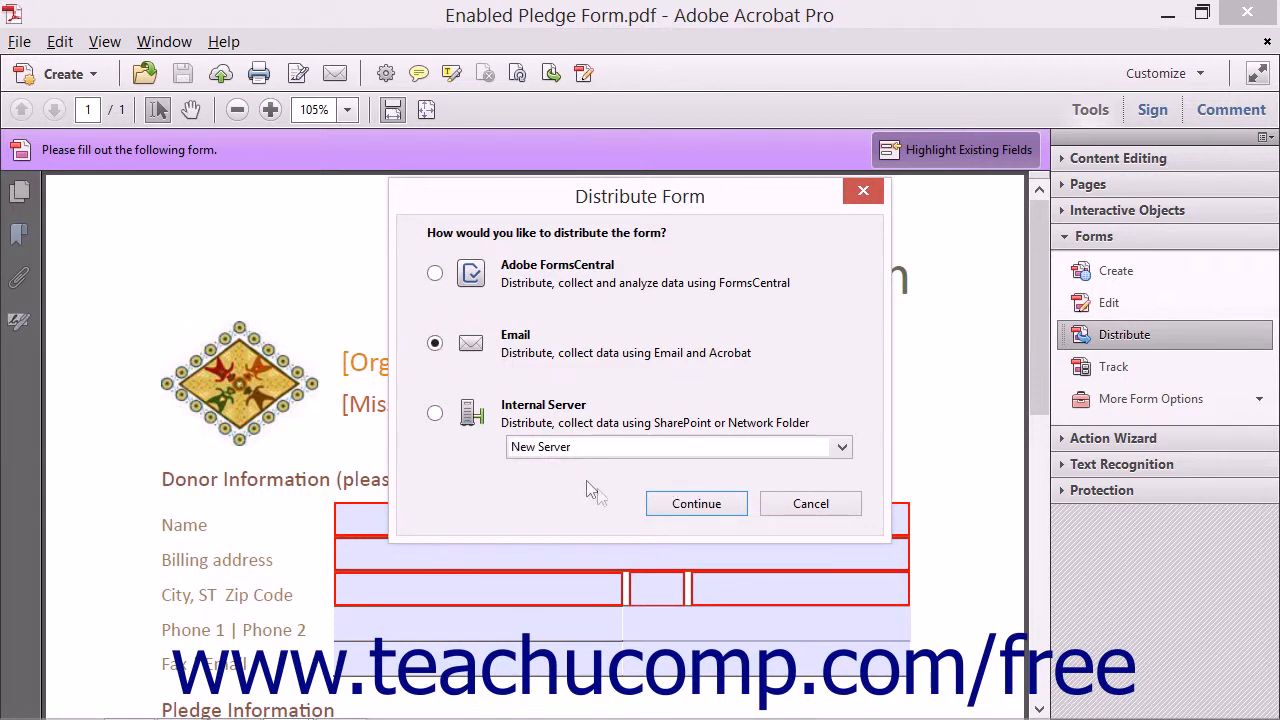
{"action": "left_click", "coordinate": [696, 504]}
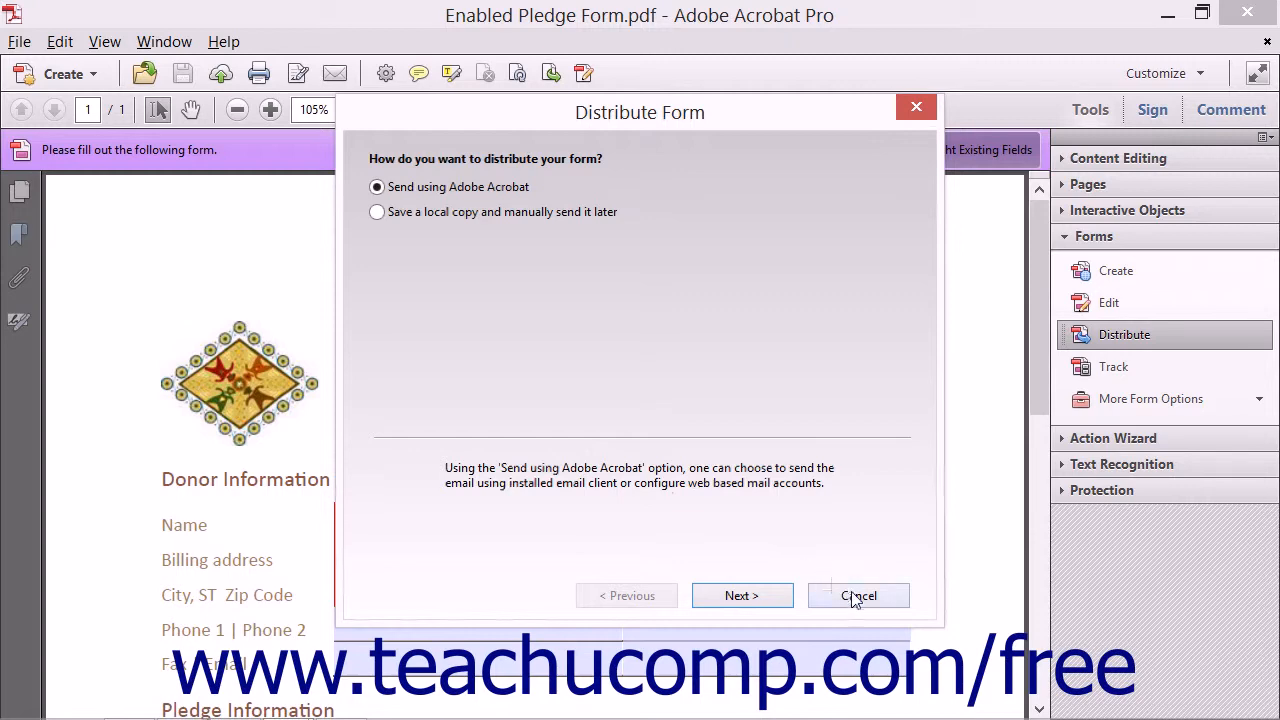
Cancel the wizard, reopen Distribute Form to review options, and cancel it again.
{"action": "left_click", "coordinate": [858, 596]}
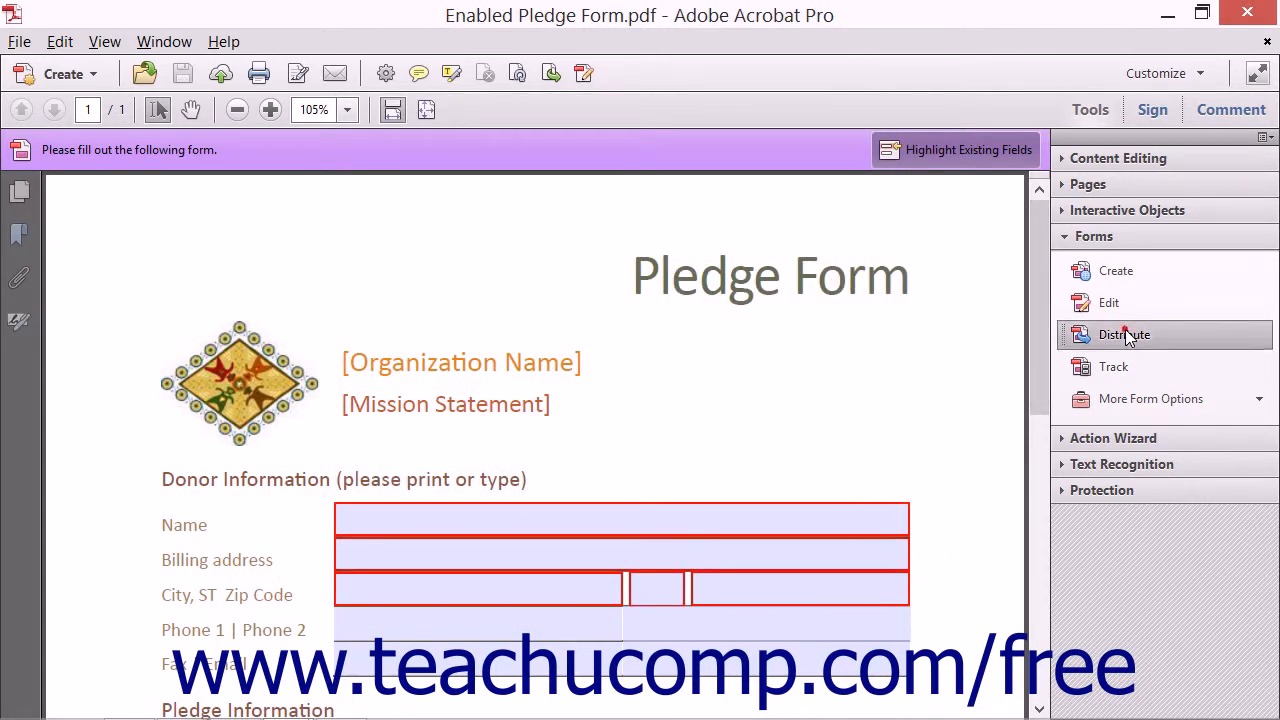
{"action": "left_click", "coordinate": [1124, 334]}
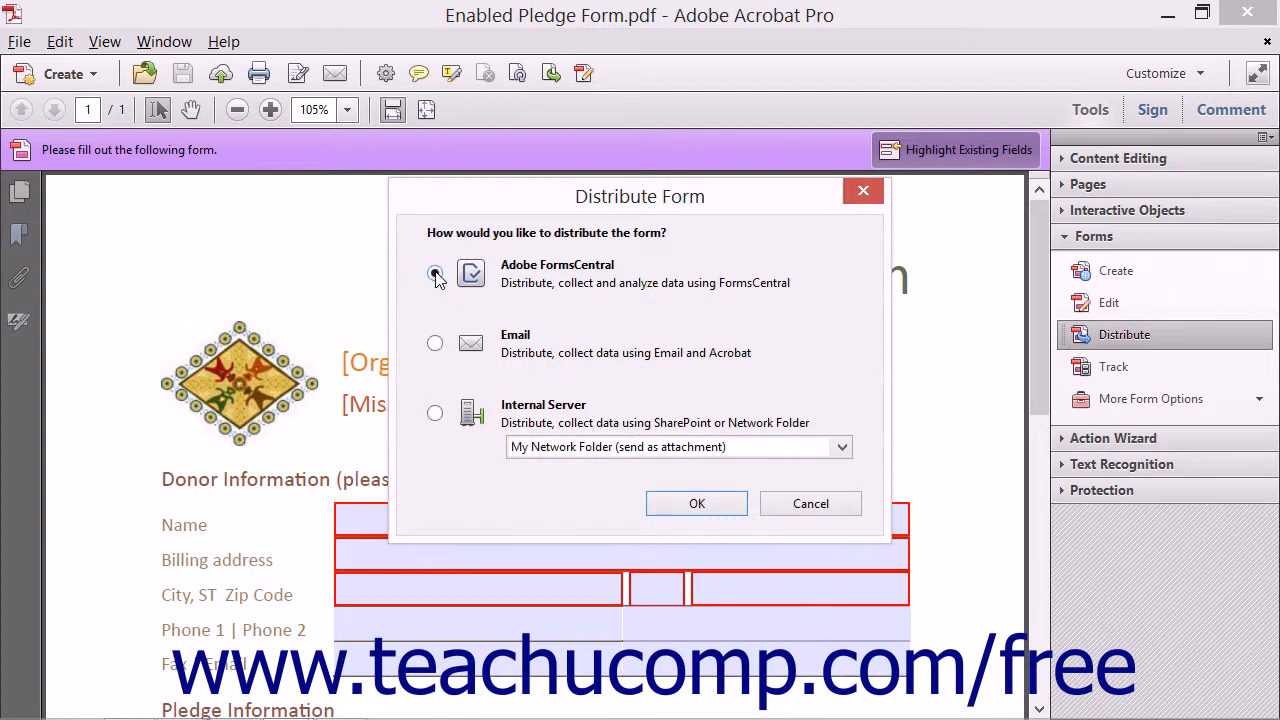
{"action": "left_click", "coordinate": [436, 272]}
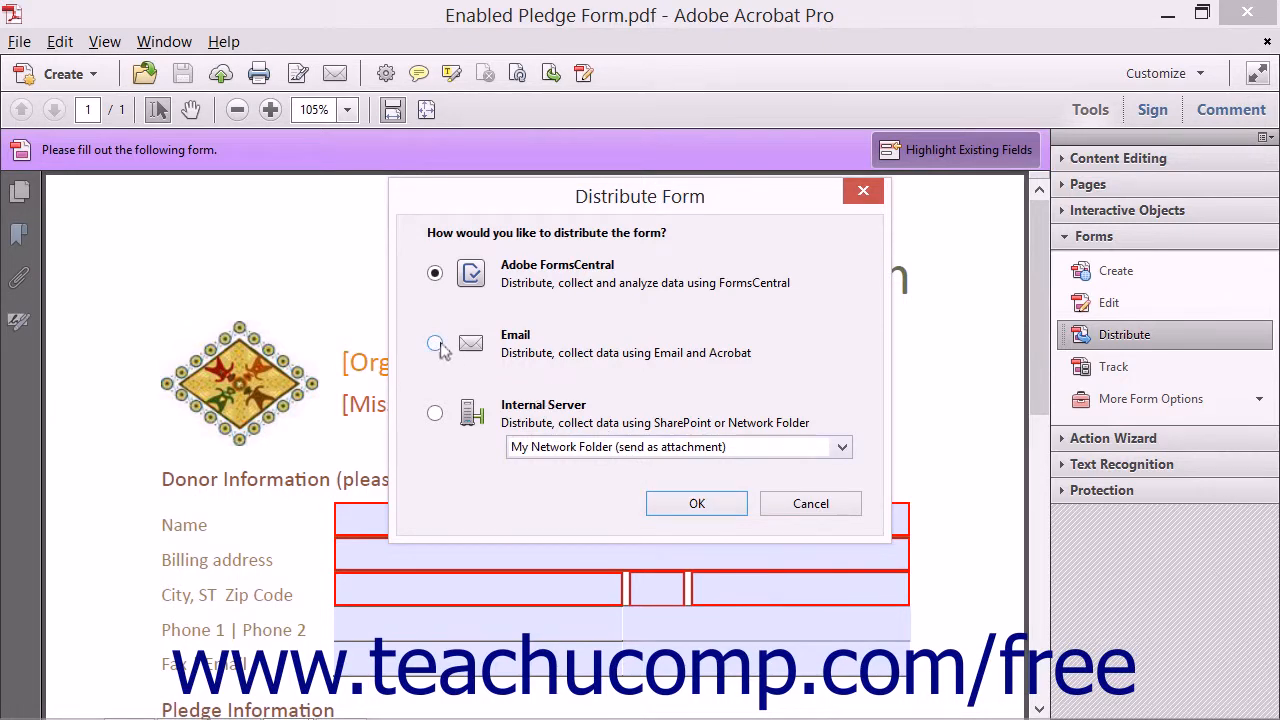
{"action": "left_click", "coordinate": [810, 504]}
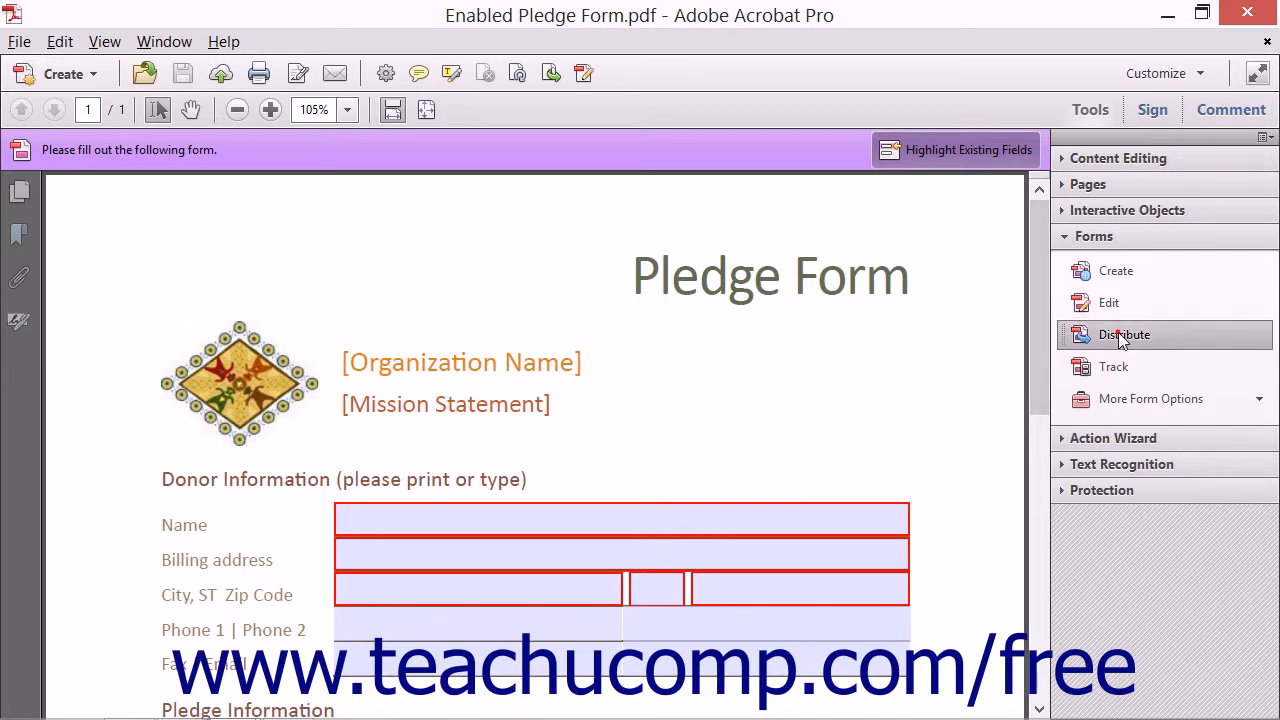
Choose Email distribution, keep Send using Adobe Acrobat, and advance to the next step.
{"action": "left_click", "coordinate": [1124, 334]}
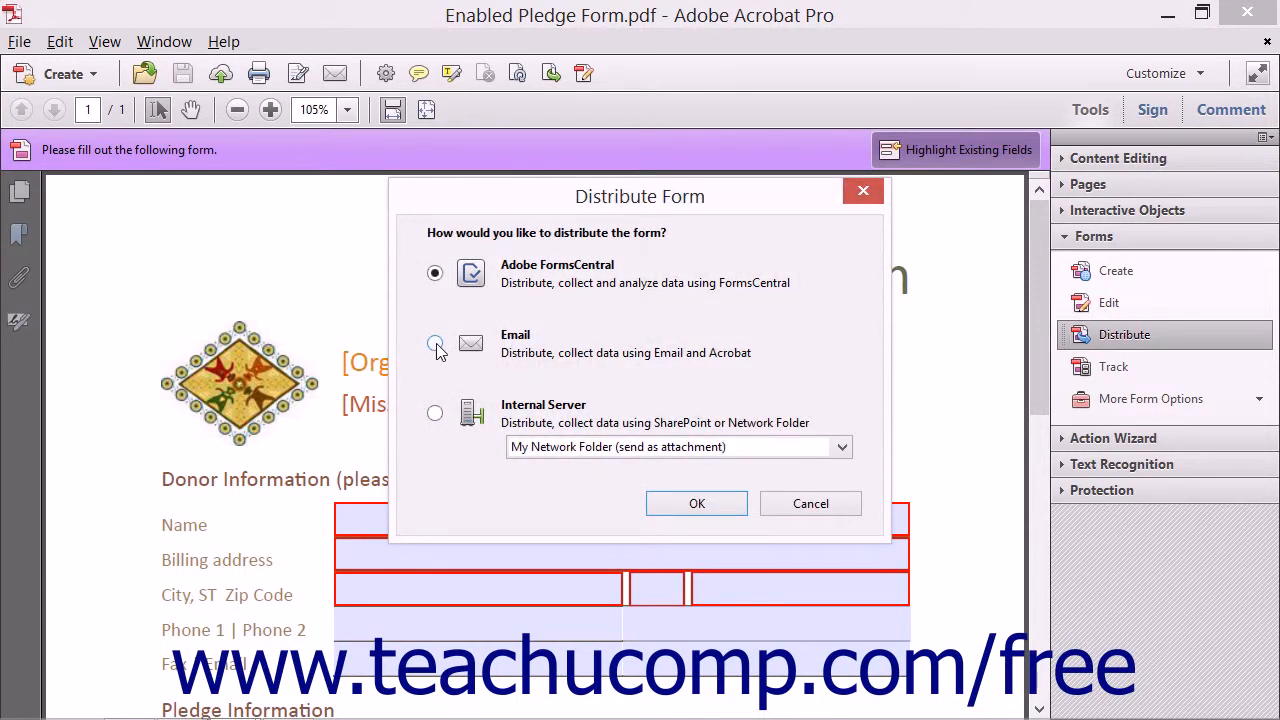
{"action": "left_click", "coordinate": [434, 342]}
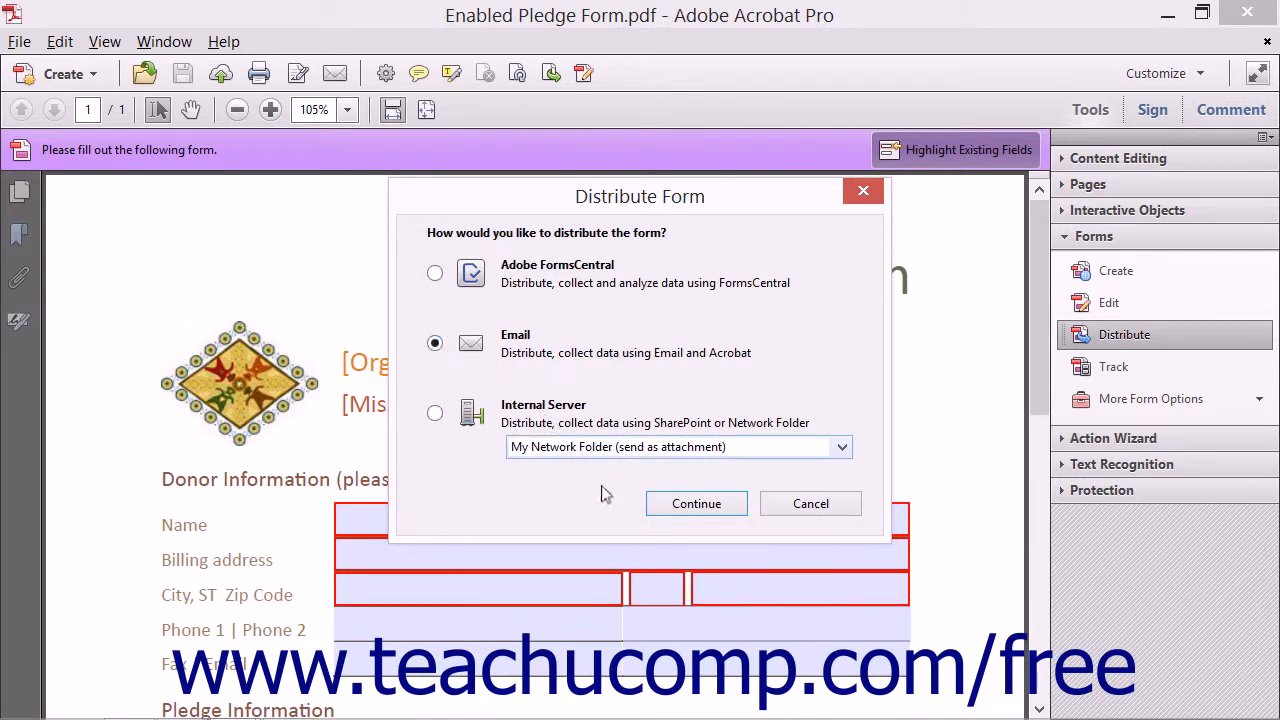
{"action": "left_click", "coordinate": [696, 504]}
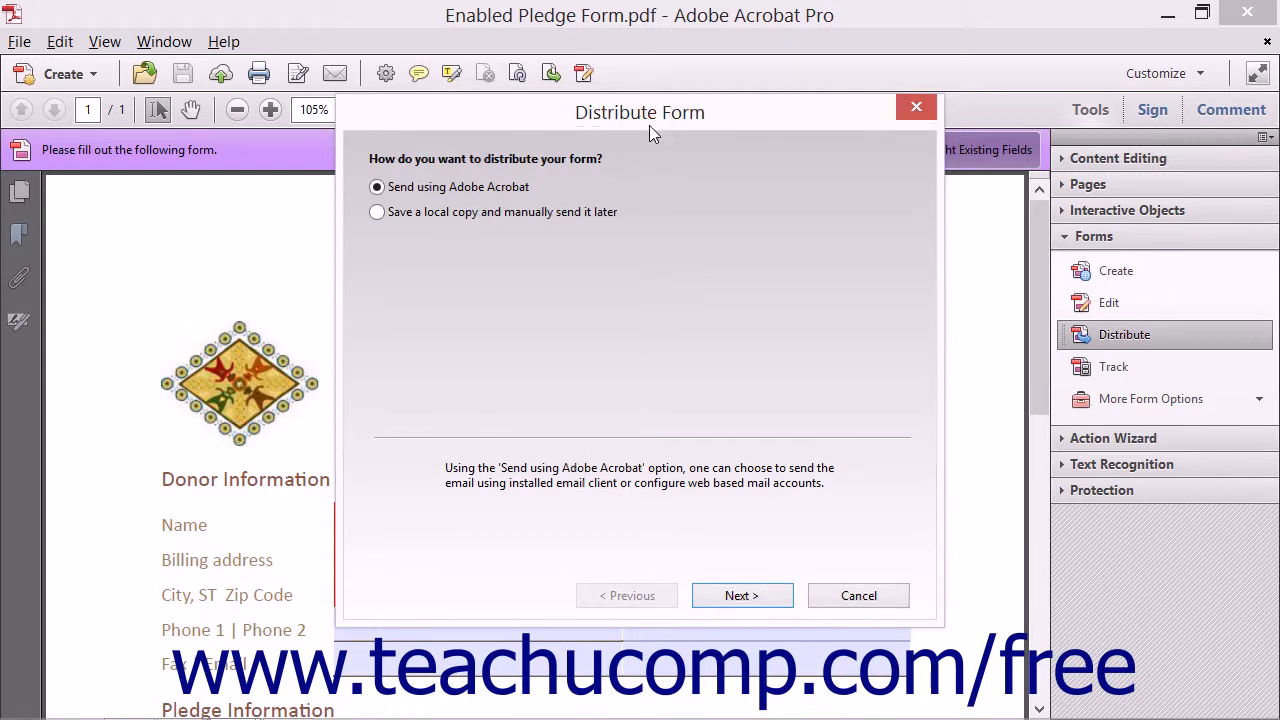
{"action": "mouse_move", "coordinate": [472, 206]}
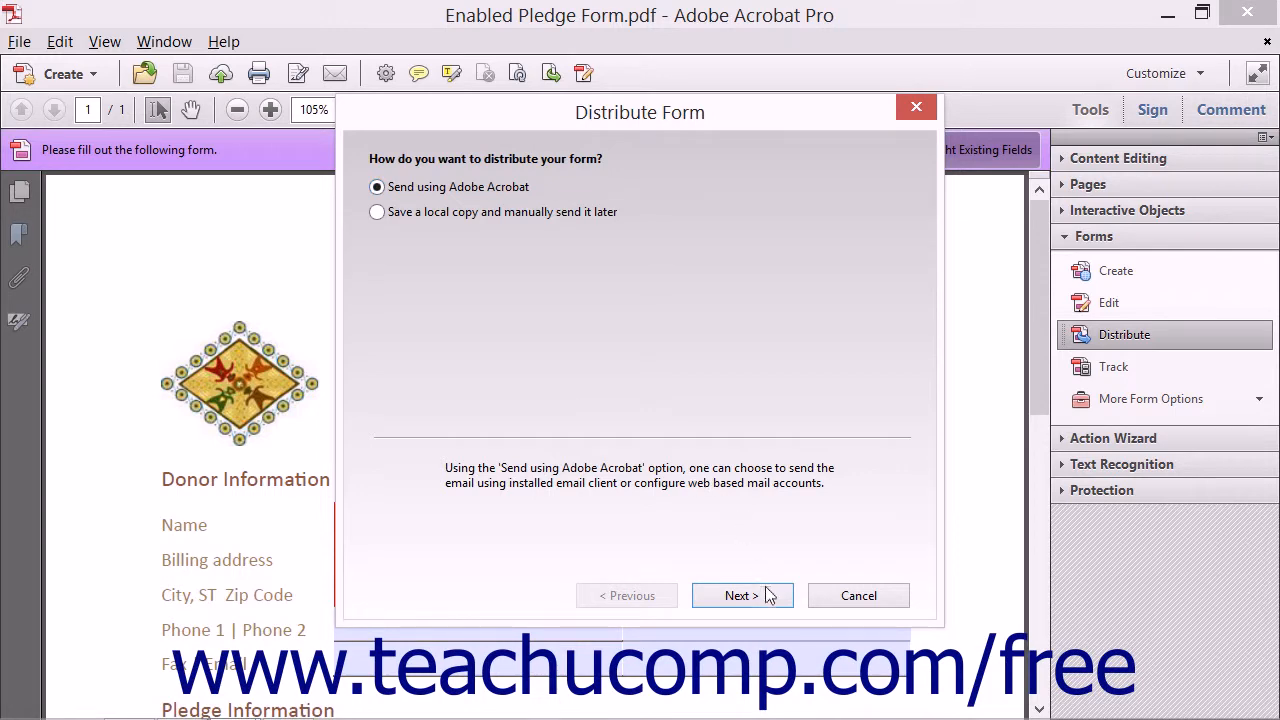
{"action": "left_click", "coordinate": [742, 596]}
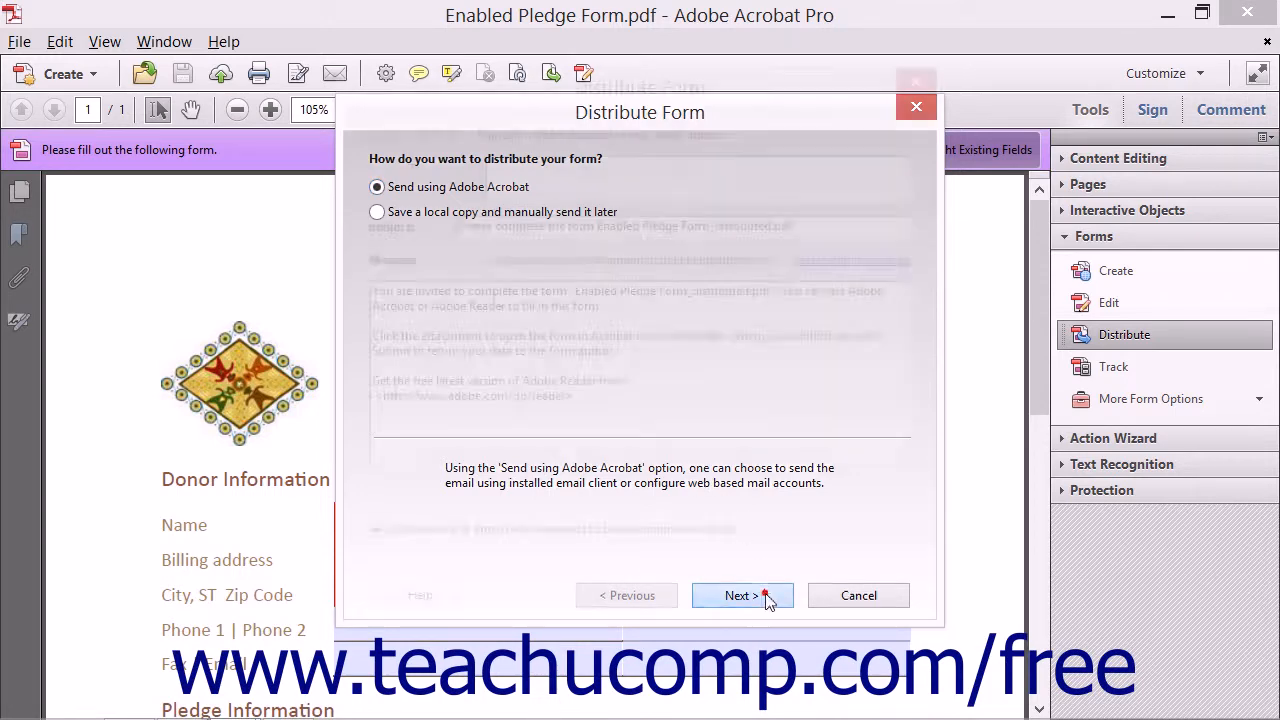
Add the first address-book contact as recipient and send the pledge form invitation.
{"action": "left_click", "coordinate": [742, 596]}
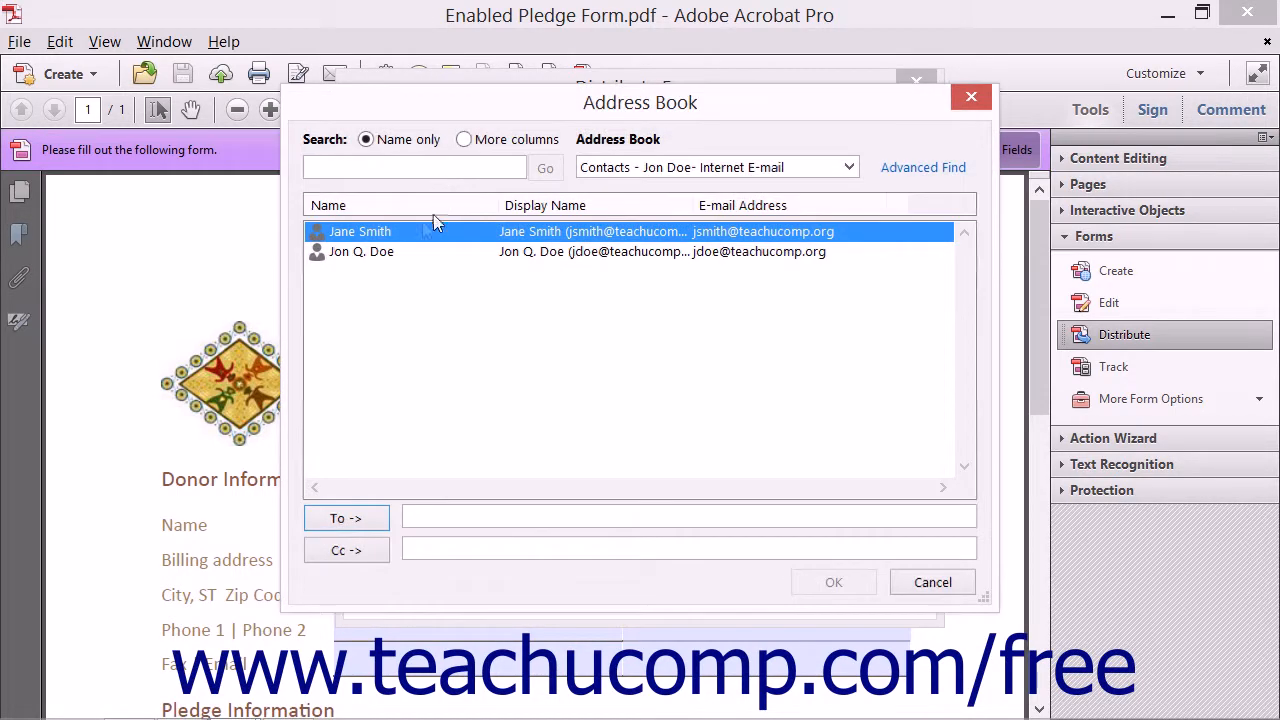
{"action": "left_click", "coordinate": [346, 516]}
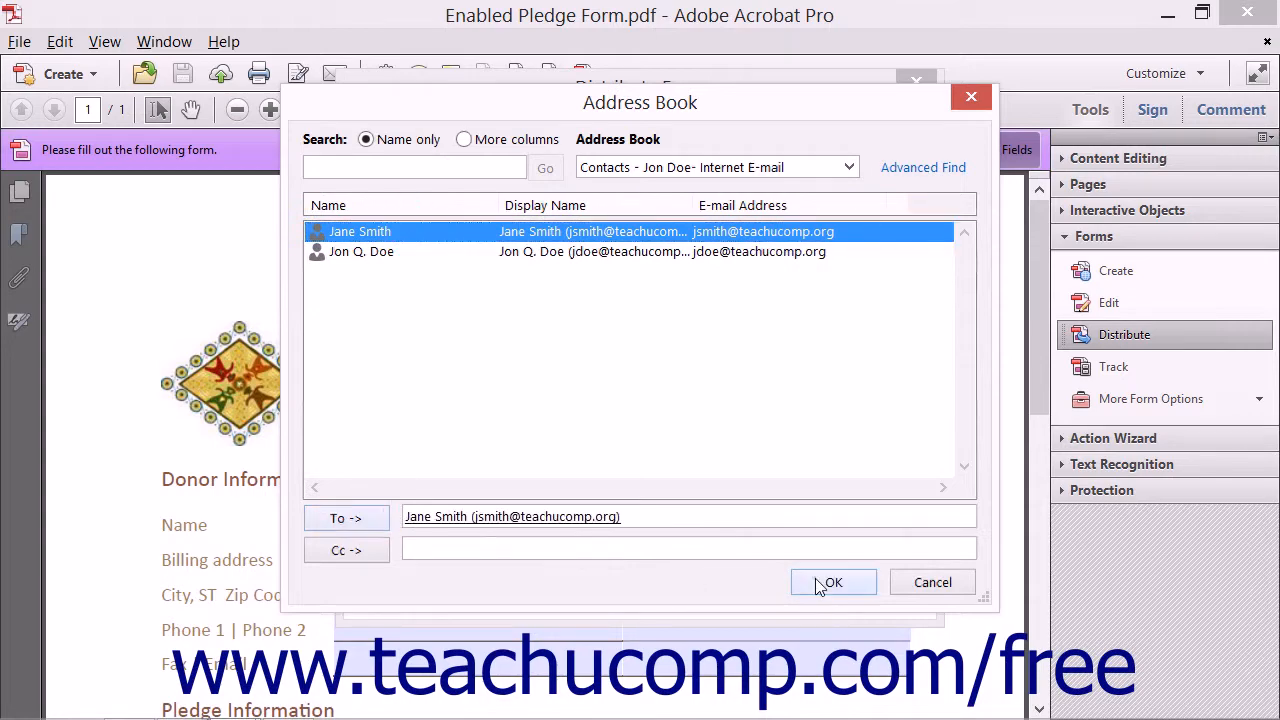
{"action": "left_click", "coordinate": [832, 582]}
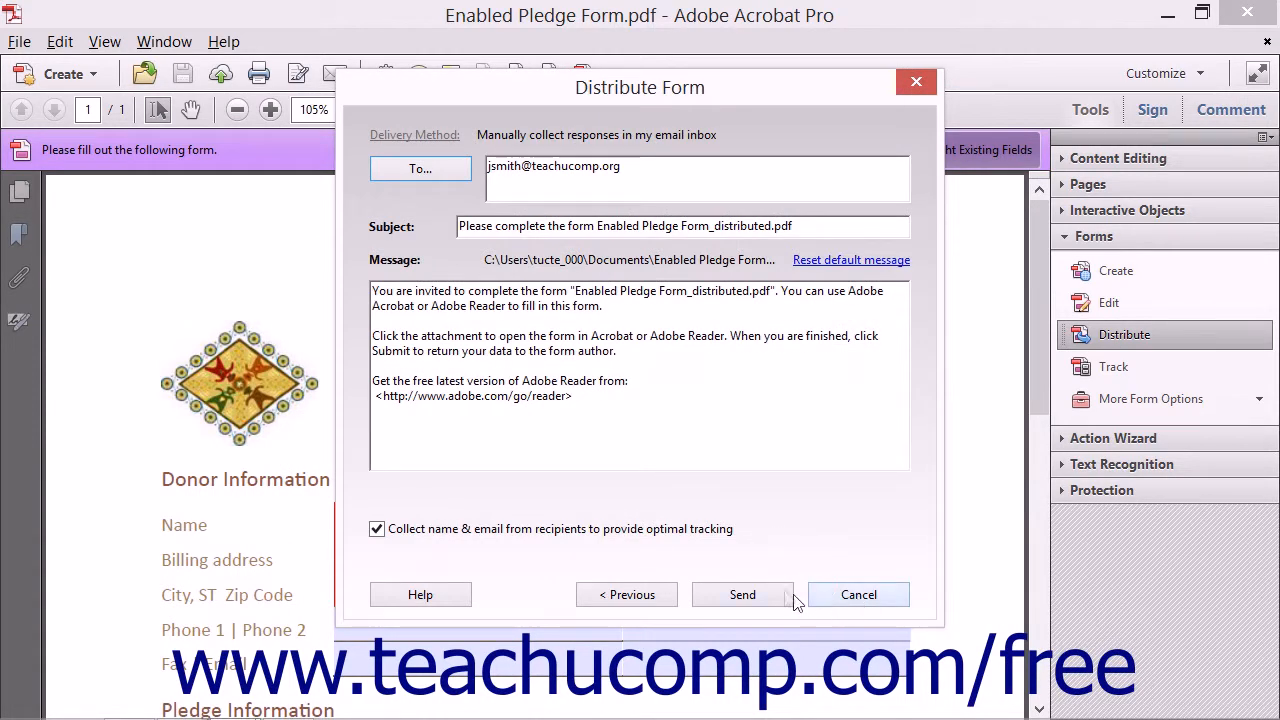
{"action": "left_click", "coordinate": [742, 594]}
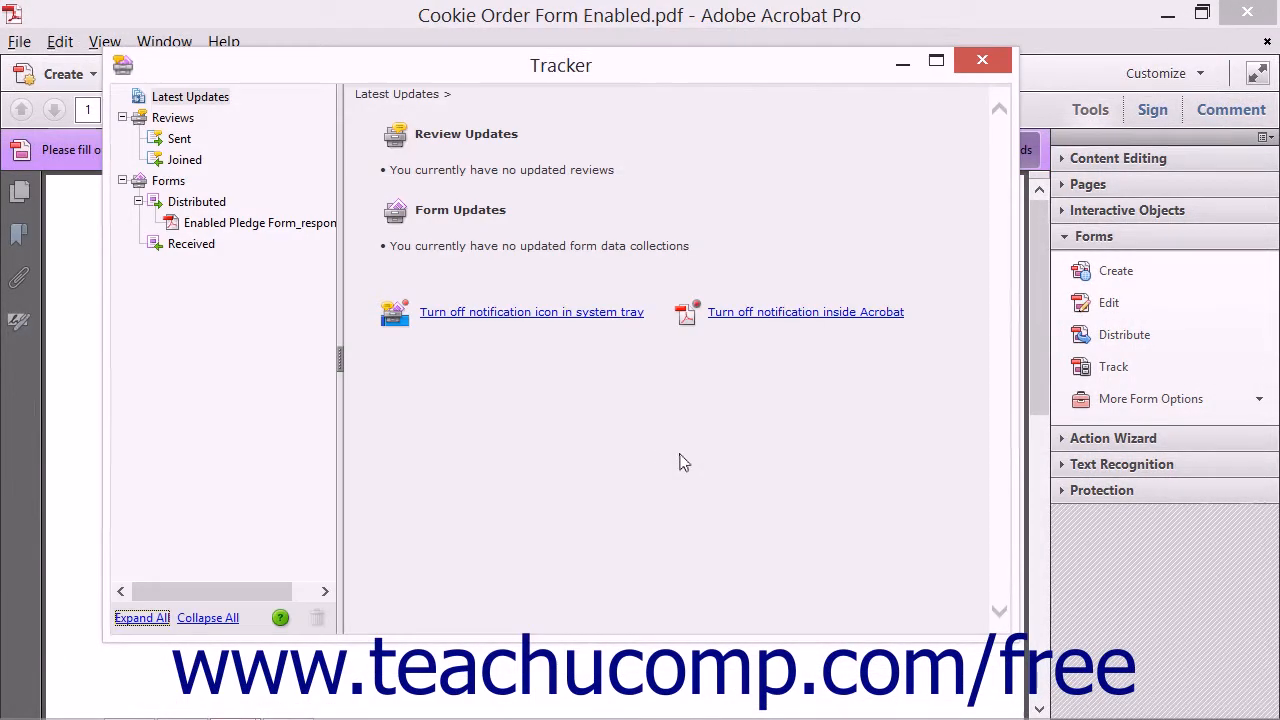
Review the Enabled Pledge Form_responses entry in Tracker, then close the Tracker window.
{"action": "left_click", "coordinate": [260, 222]}
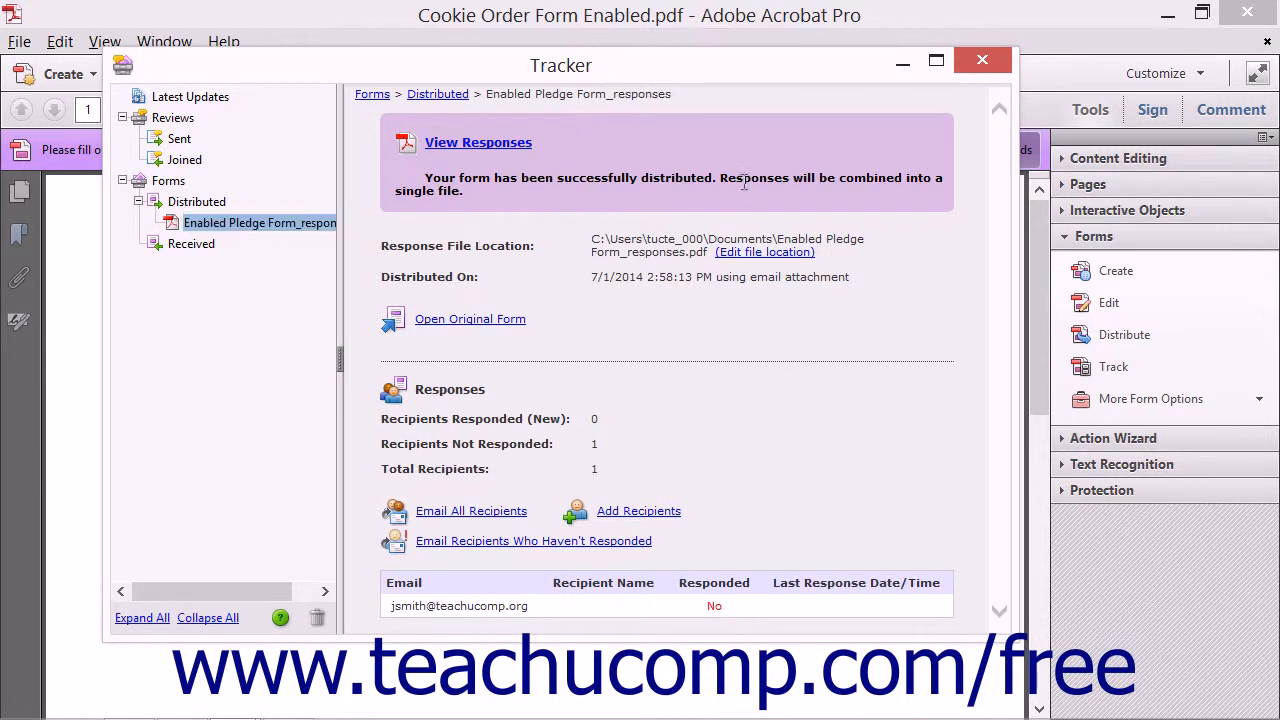
{"action": "left_click", "coordinate": [980, 60]}
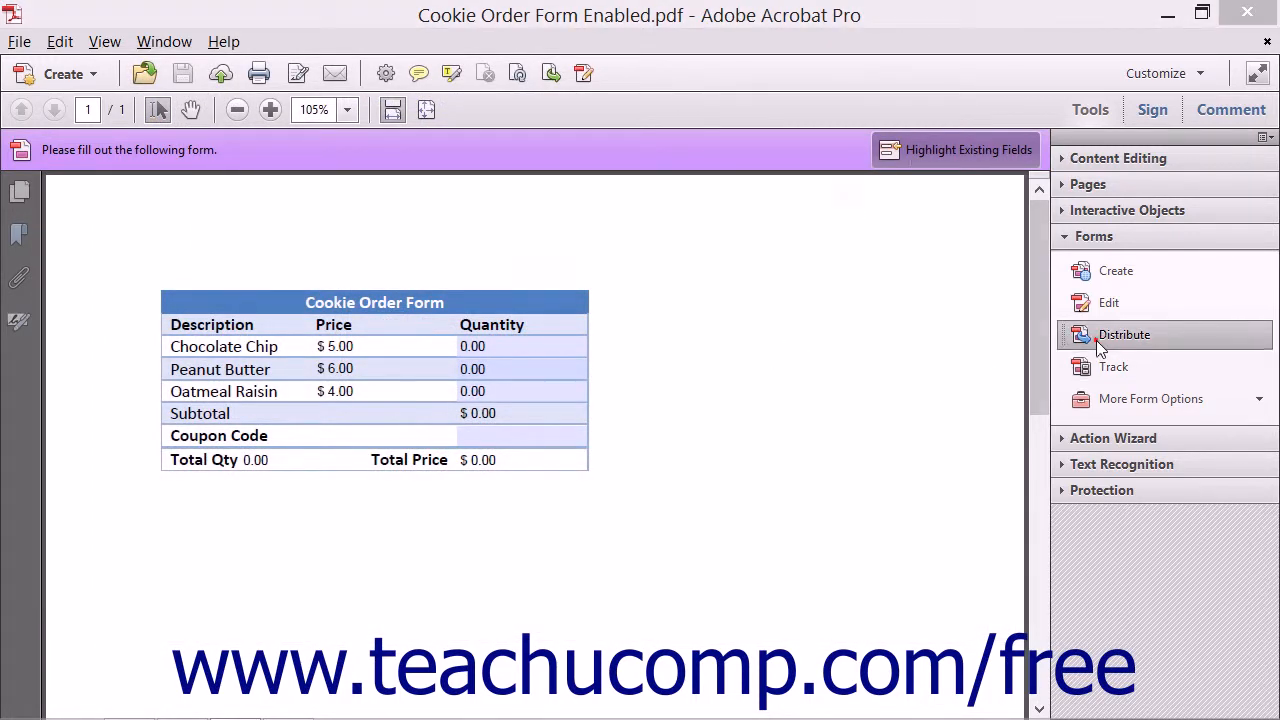
Distribute the Cookie Order Form via Internal Server with a New Server destination and continue.
{"action": "left_click", "coordinate": [1124, 334]}
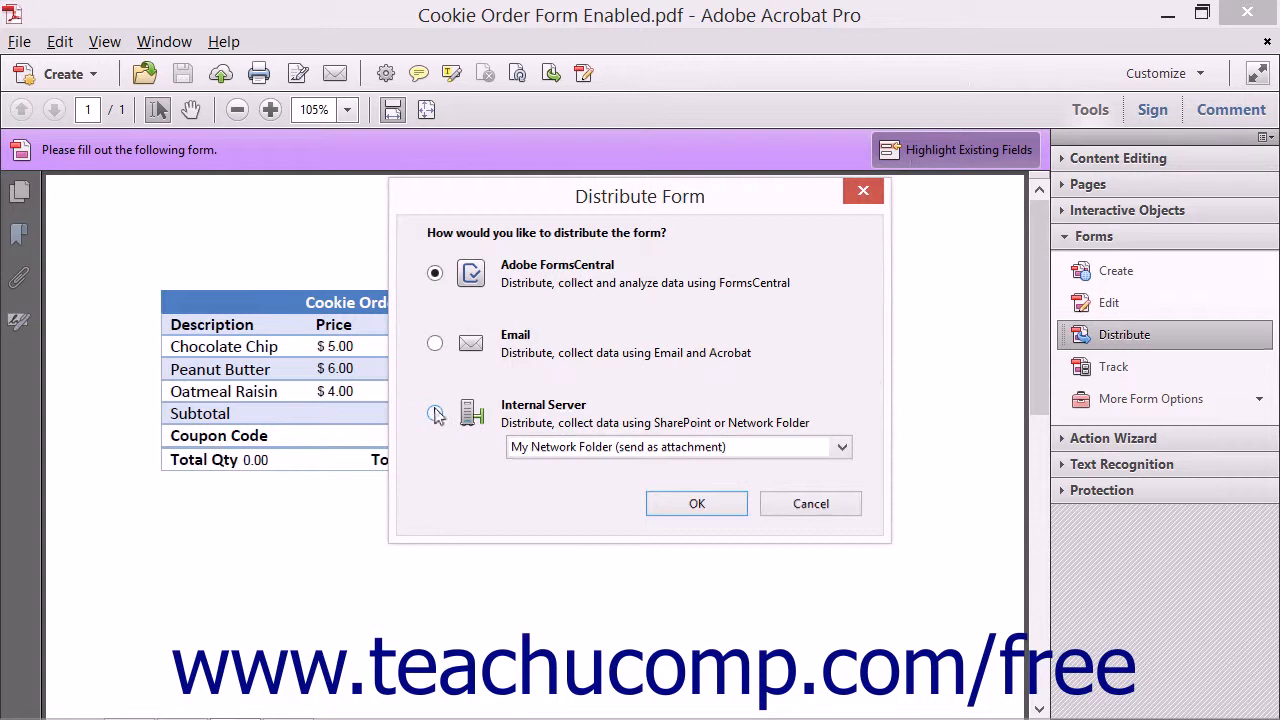
{"action": "left_click", "coordinate": [434, 414]}
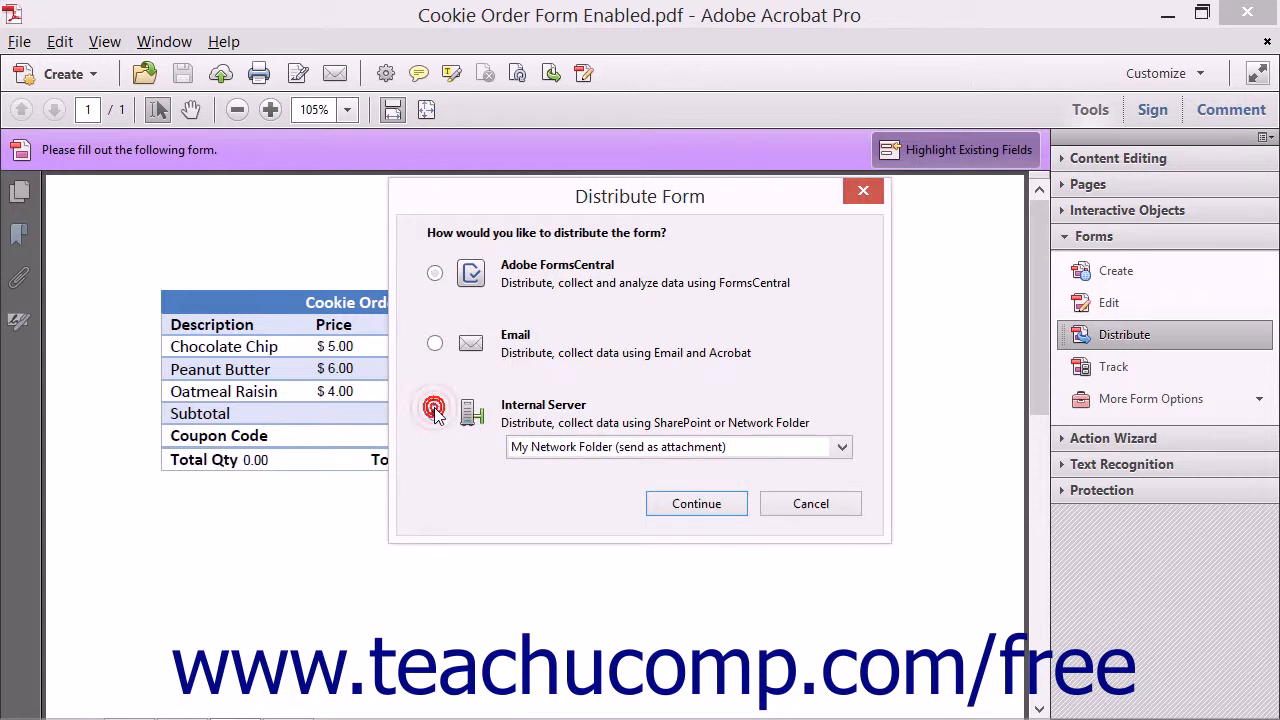
{"action": "left_click", "coordinate": [436, 412]}
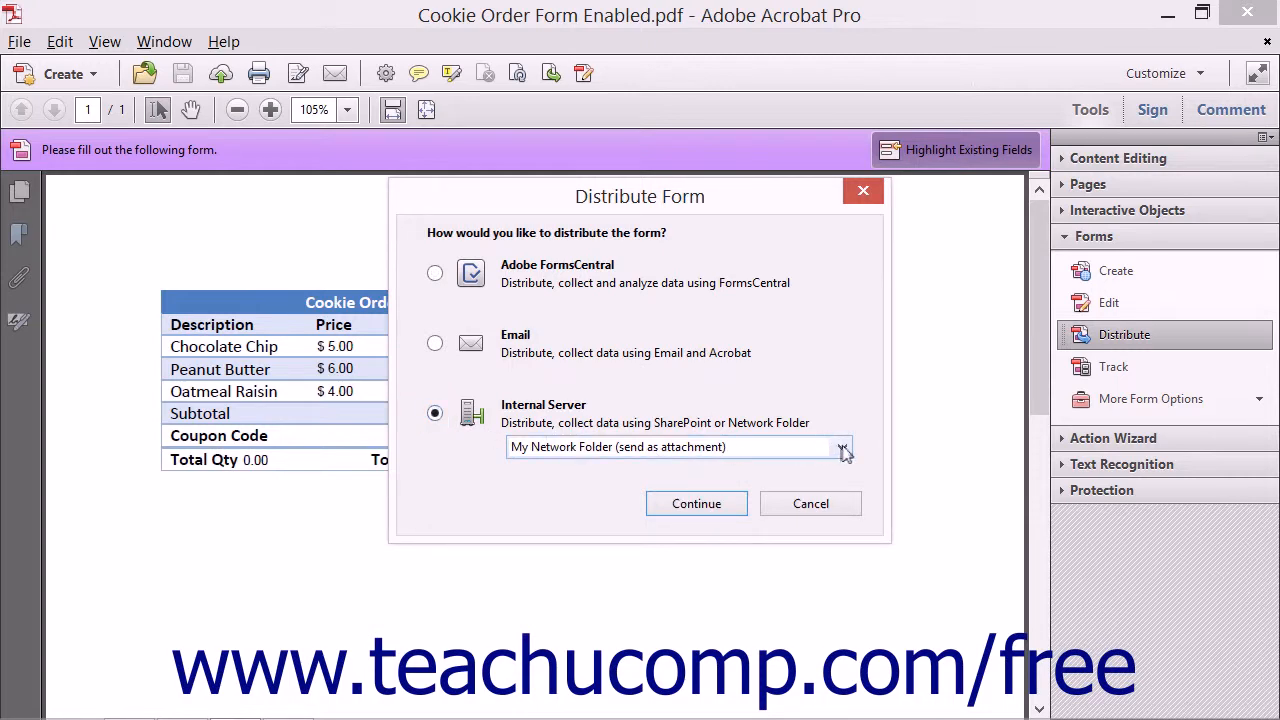
{"action": "left_click", "coordinate": [842, 448]}
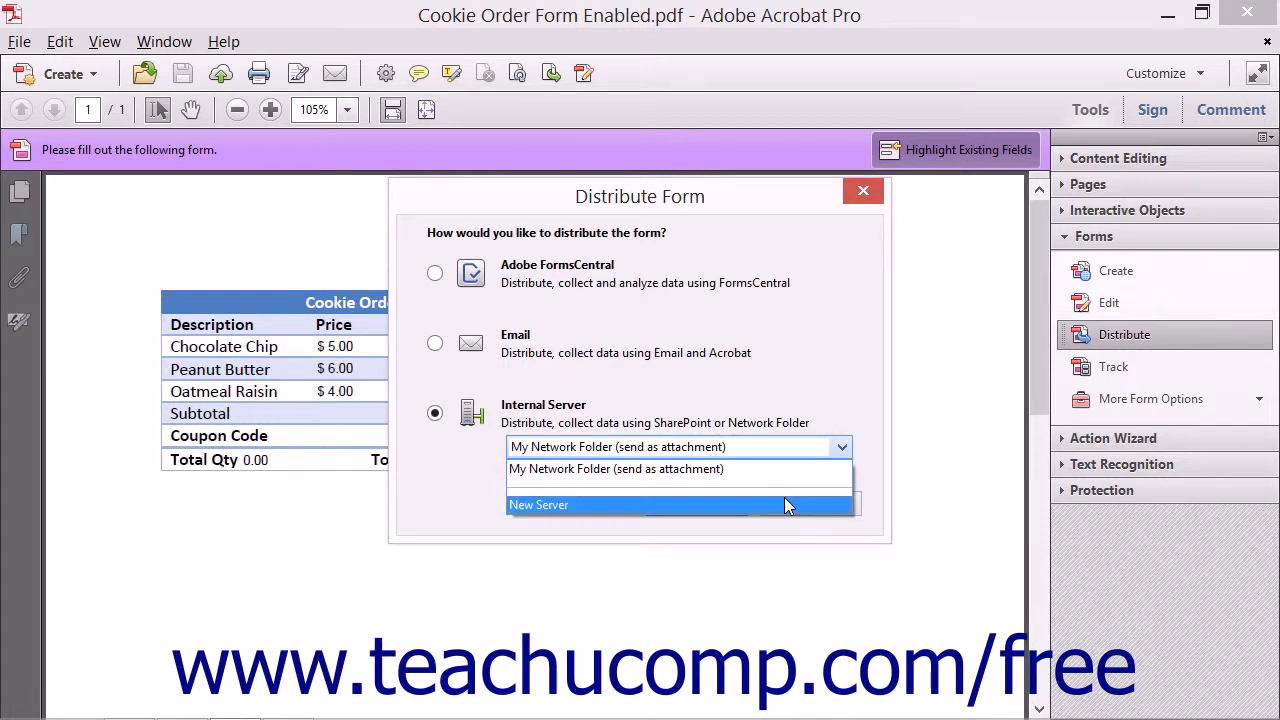
{"action": "left_click", "coordinate": [538, 504]}
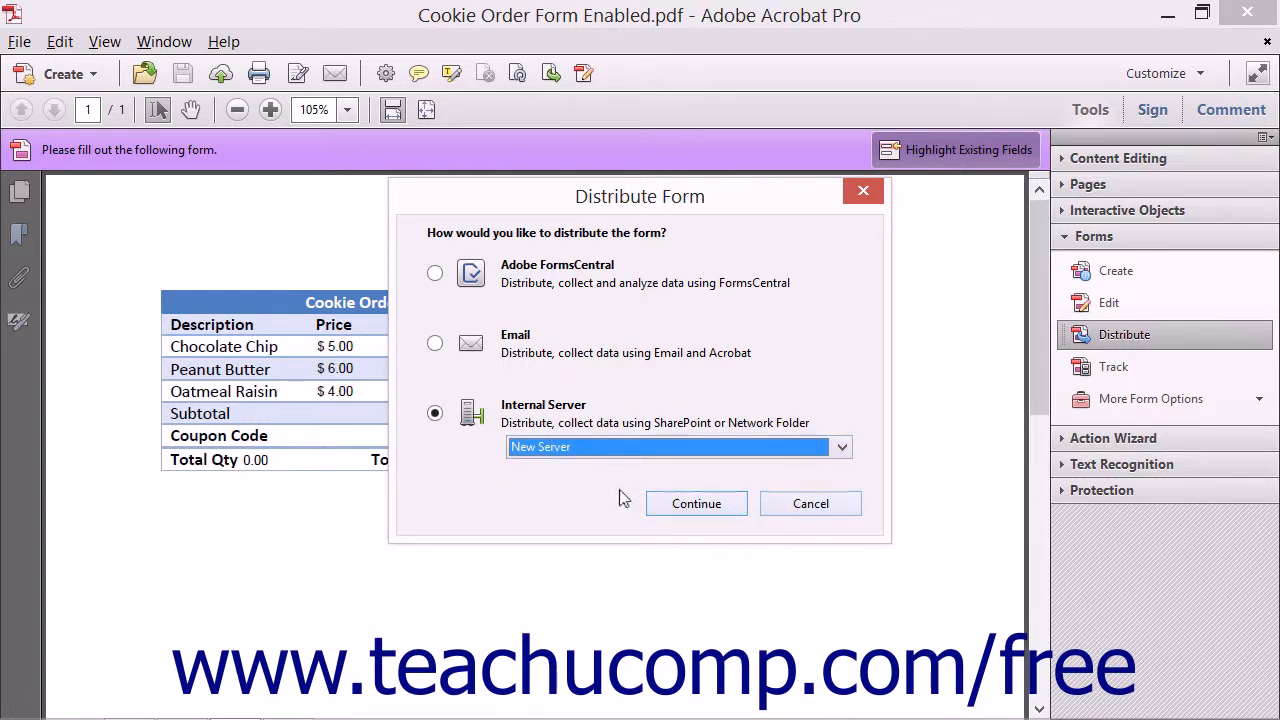
{"action": "mouse_move", "coordinate": [584, 492]}
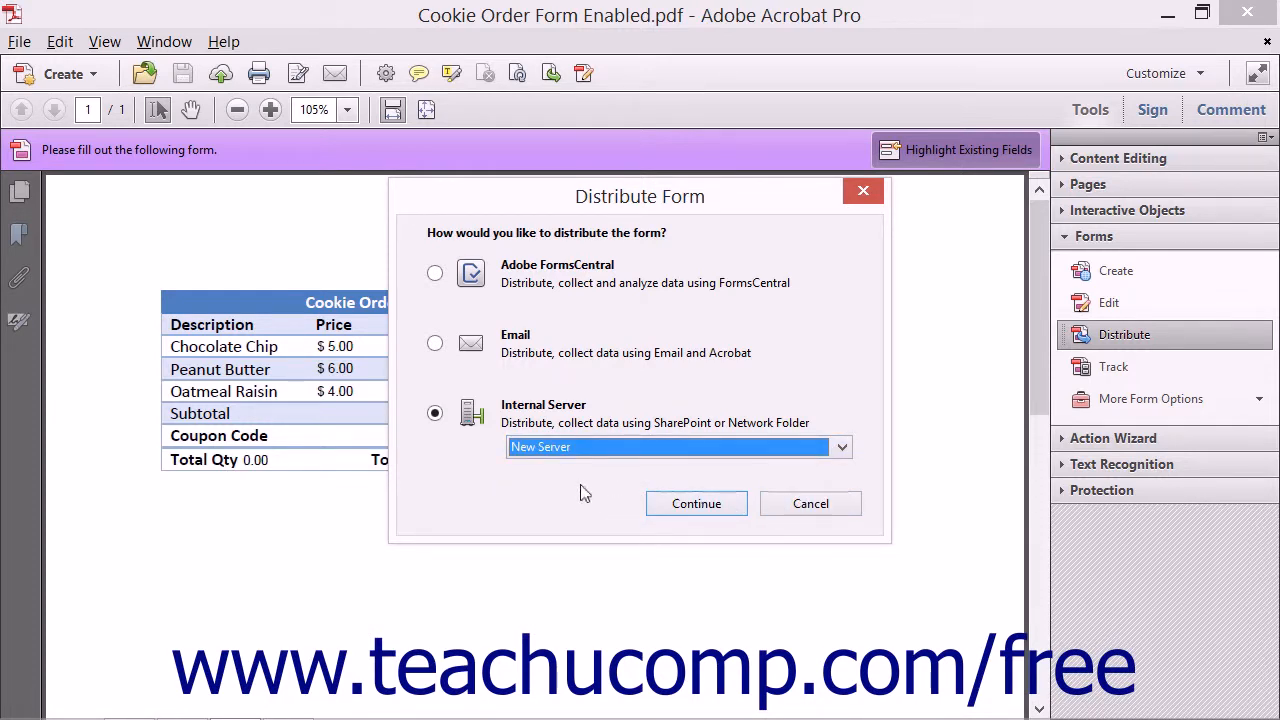
{"action": "mouse_move", "coordinate": [696, 504]}
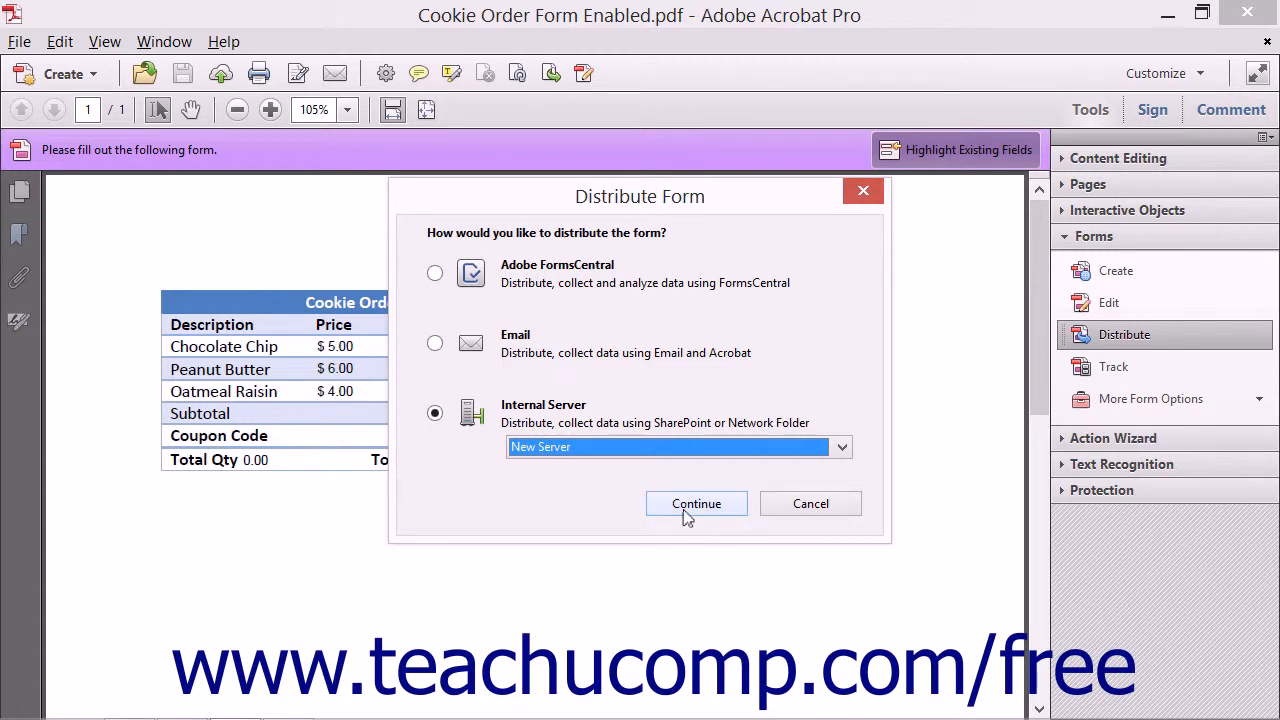
{"action": "left_click", "coordinate": [696, 504]}
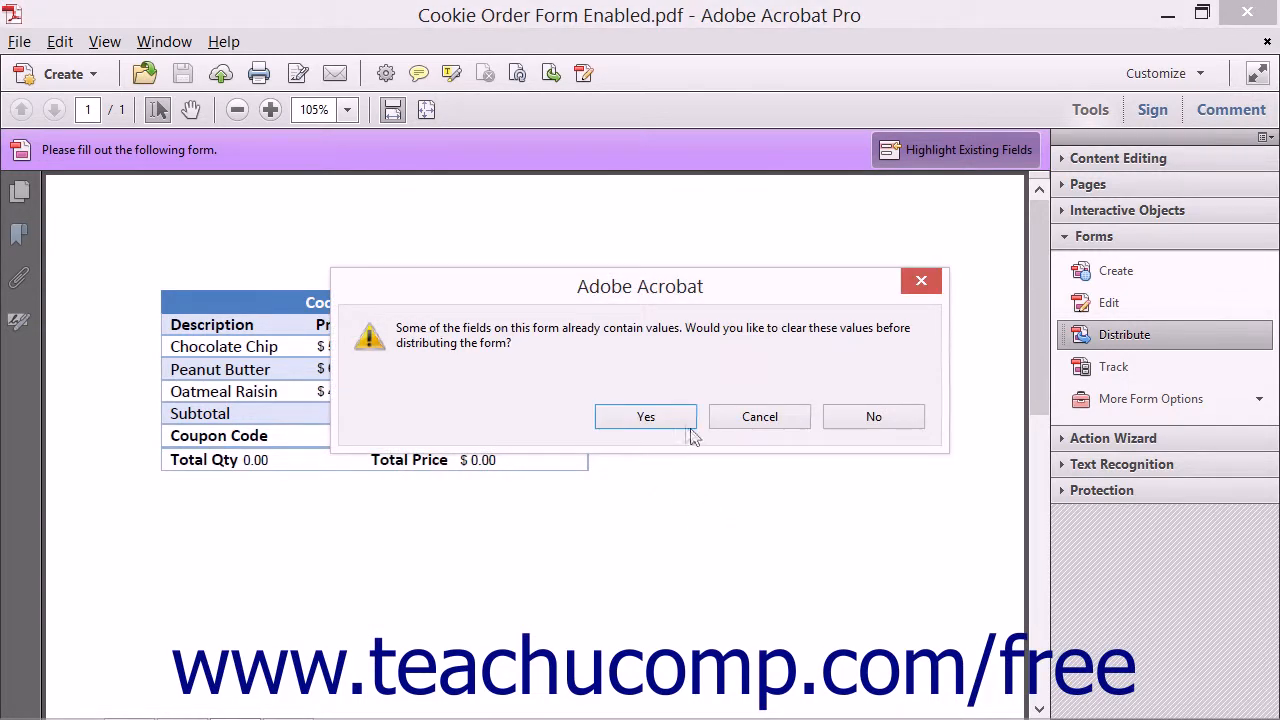
Clear existing field values and keep network folder \\DESKTOP-PC\Users2\Public\Work\ for responses.
{"action": "left_click", "coordinate": [644, 416]}
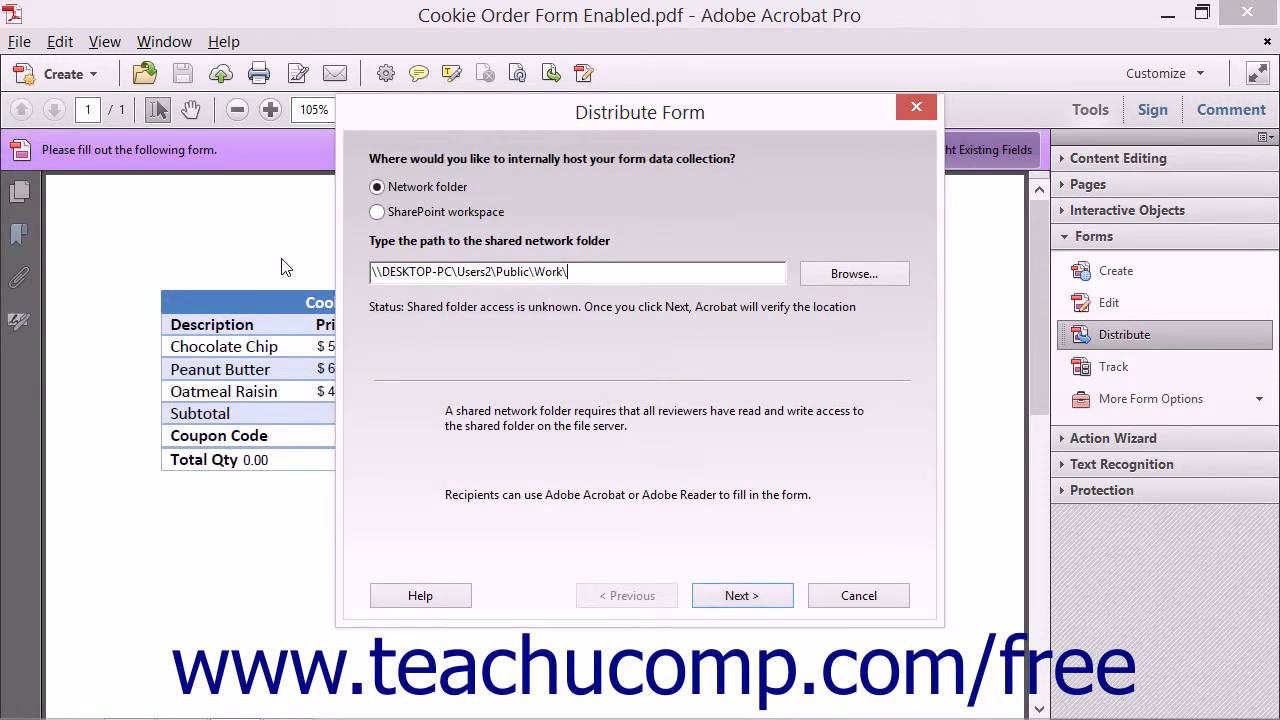
{"action": "left_click", "coordinate": [742, 596]}
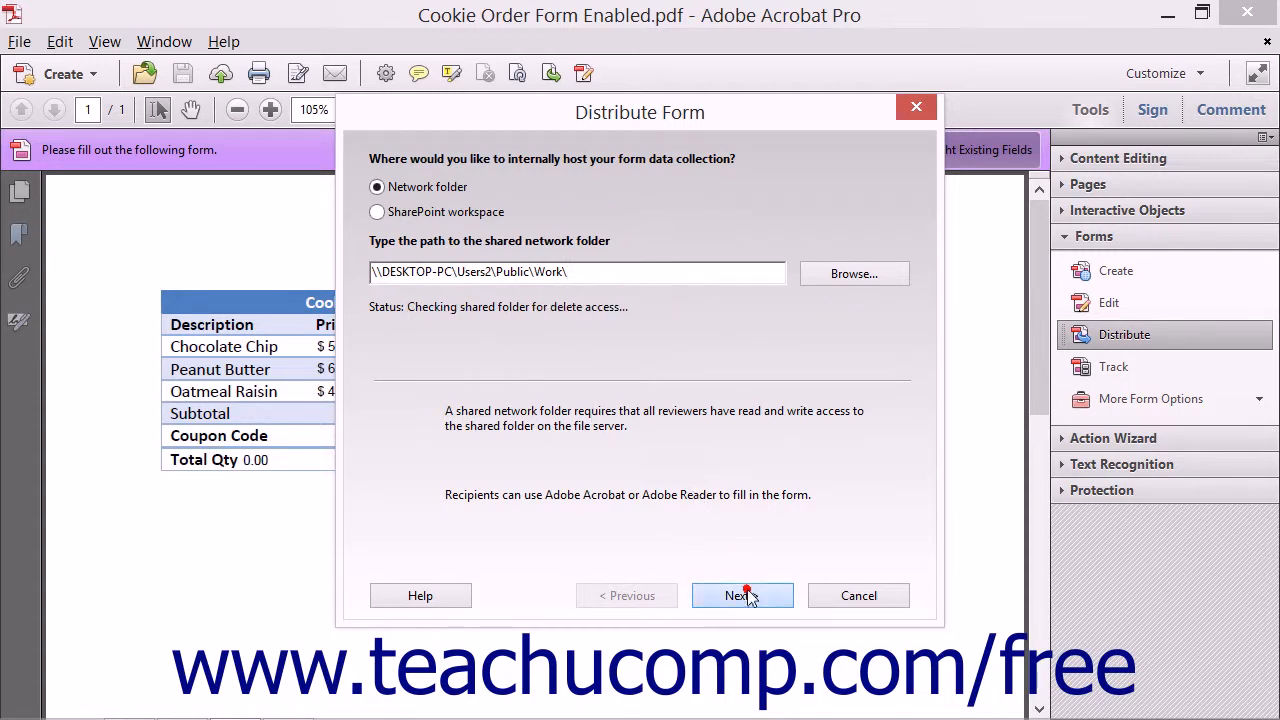
{"action": "left_click", "coordinate": [740, 596]}
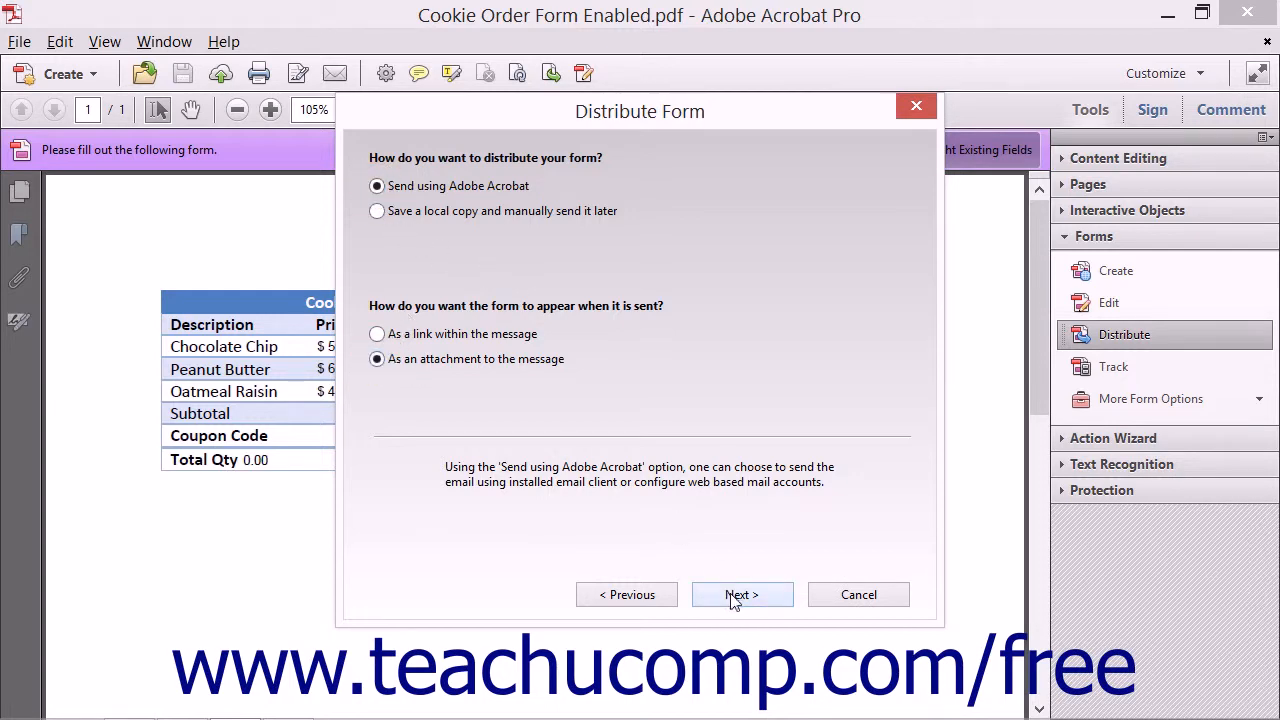
Keep sending as an attachment through Acrobat and append #2 to the server profile name.
{"action": "left_click", "coordinate": [740, 594]}
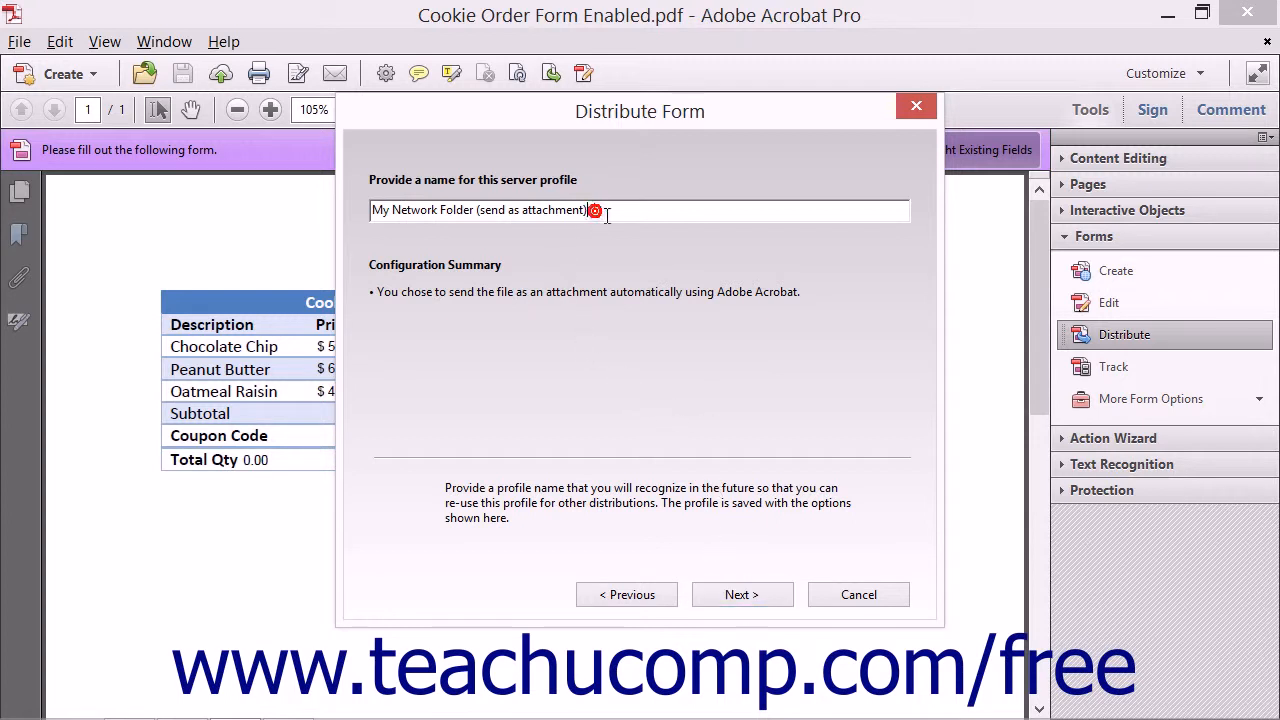
{"action": "type", "text": "#"}
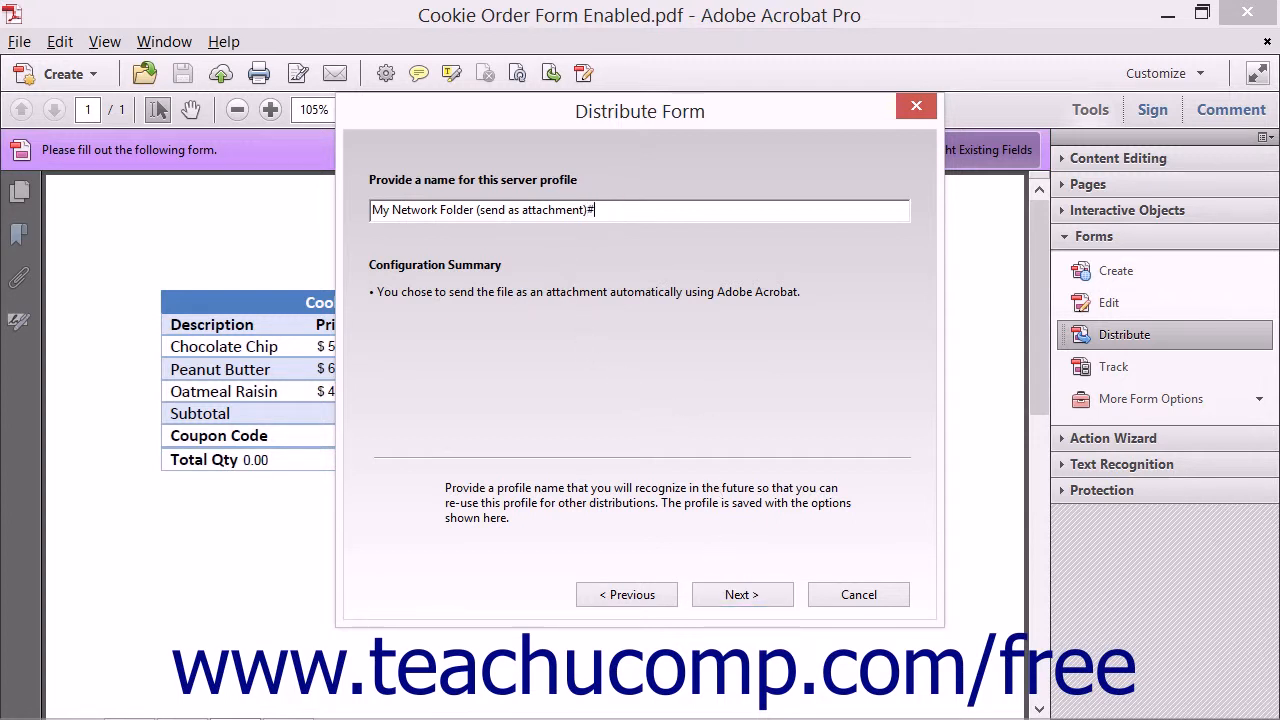
{"action": "type", "text": "2"}
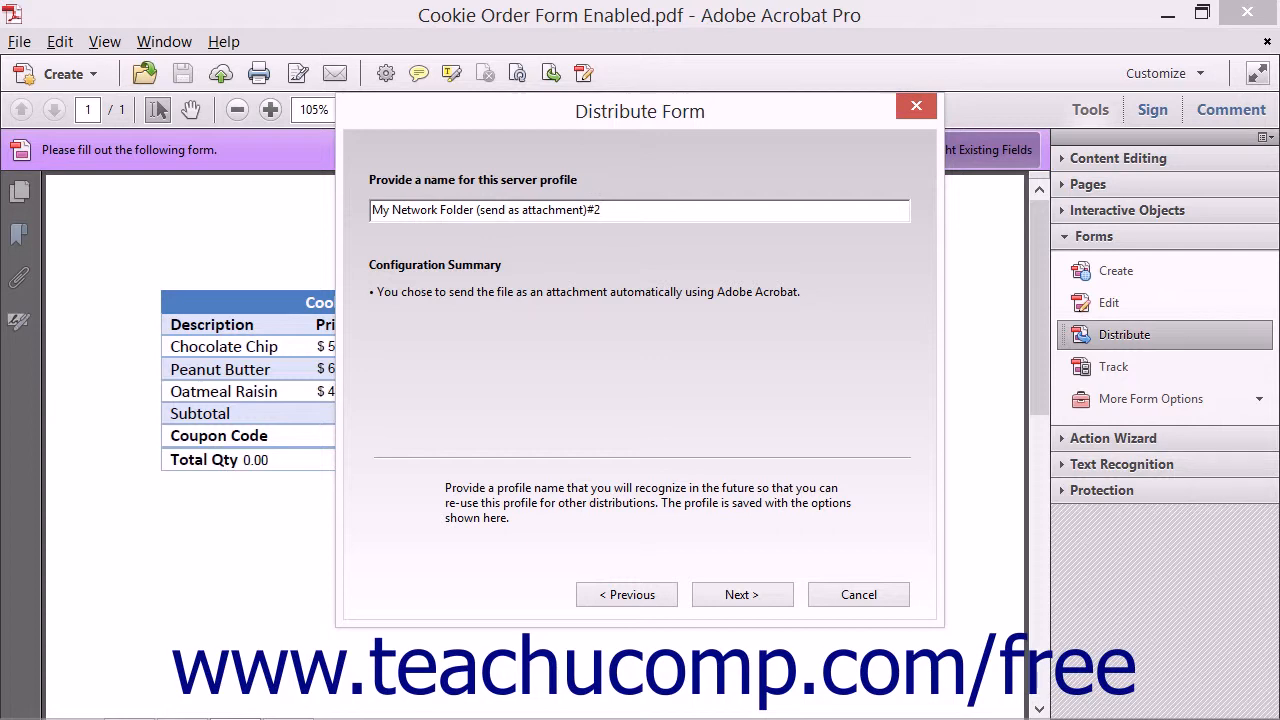
Address the distribution email to an address-book contact and send the Cookie Order Form.
{"action": "left_click", "coordinate": [742, 594]}
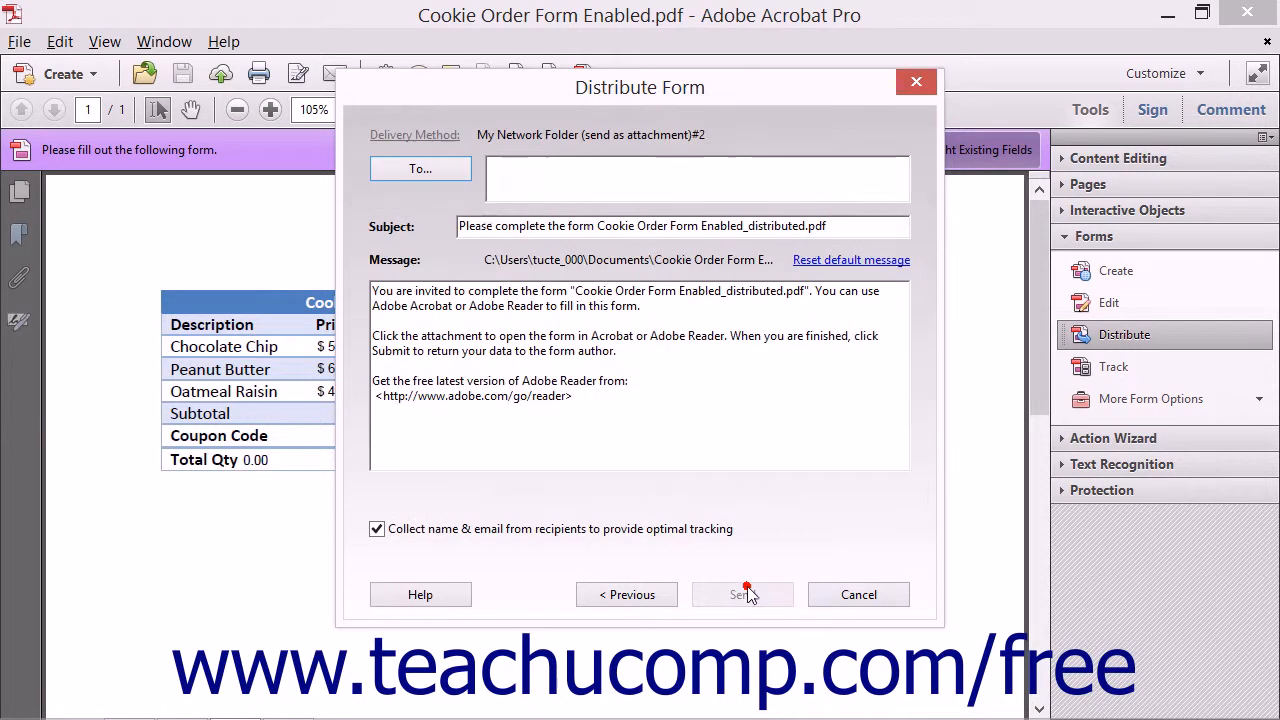
{"action": "left_click", "coordinate": [742, 594]}
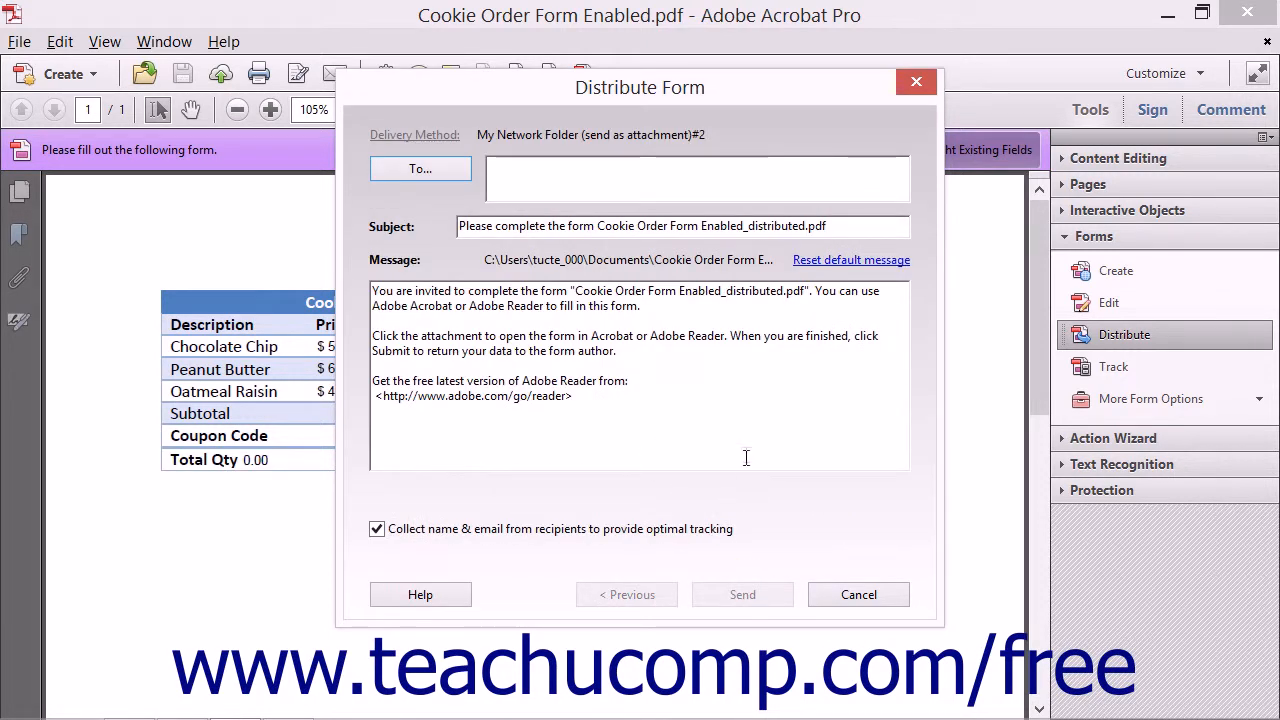
{"action": "left_click", "coordinate": [420, 168]}
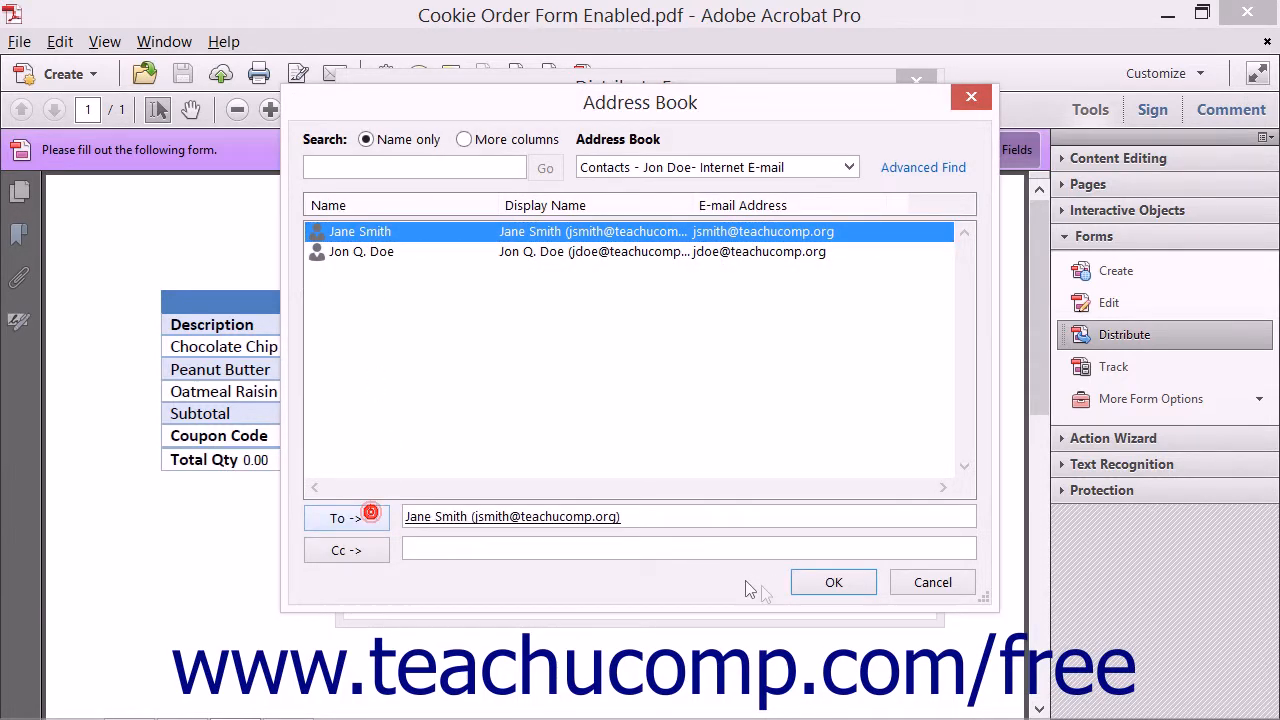
{"action": "left_click", "coordinate": [832, 582]}
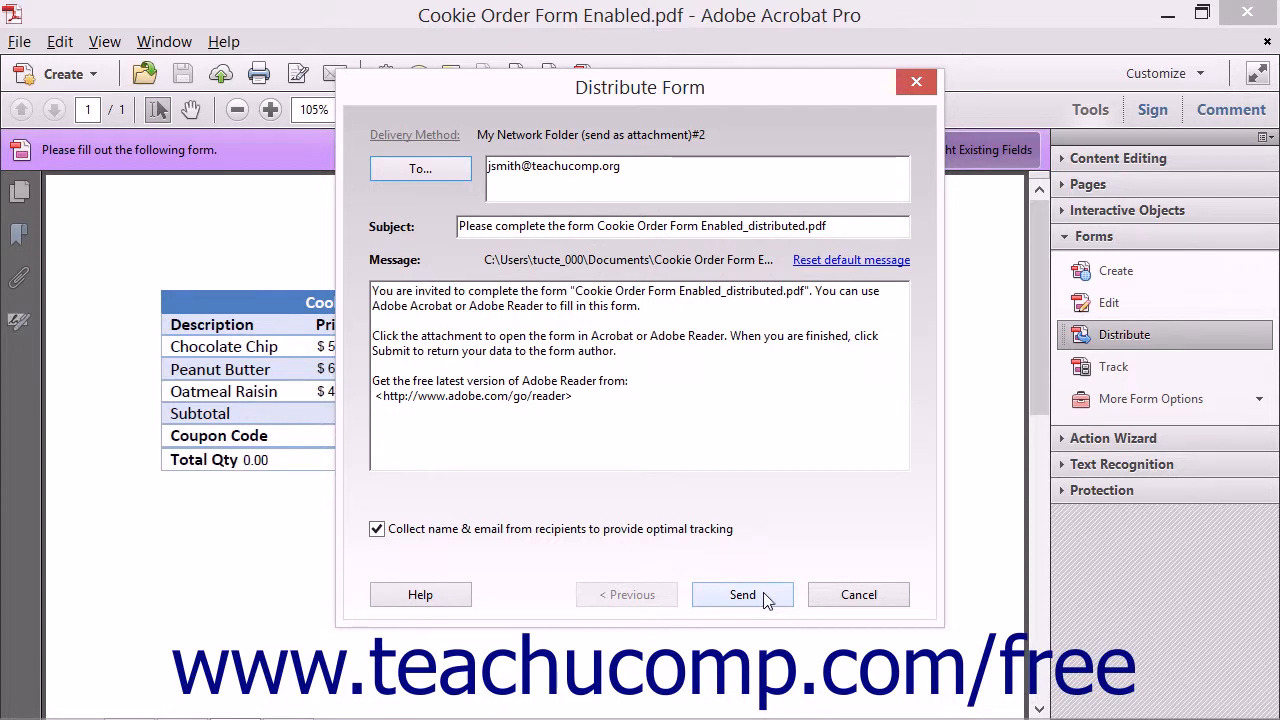
{"action": "left_click", "coordinate": [742, 594]}
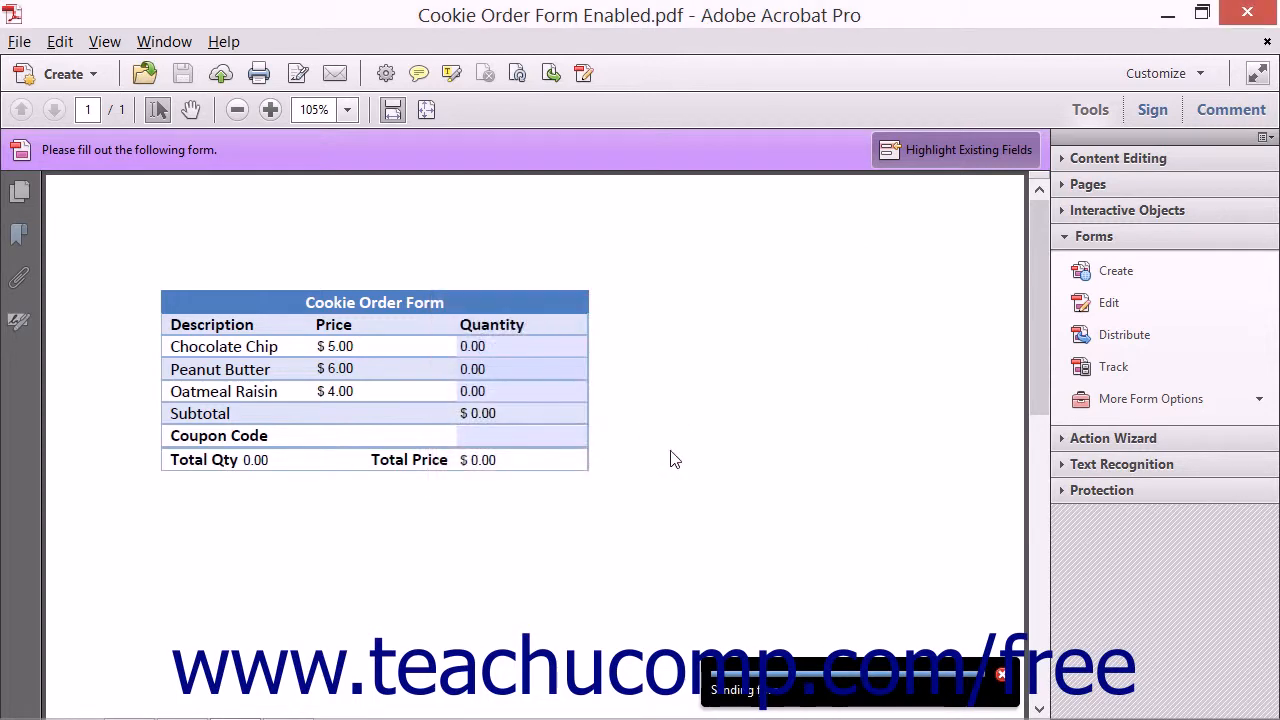
Review Cookie Order Form Enabled_responses in Tracker with one recipient pending, then close it.
{"action": "left_click", "coordinate": [1112, 366]}
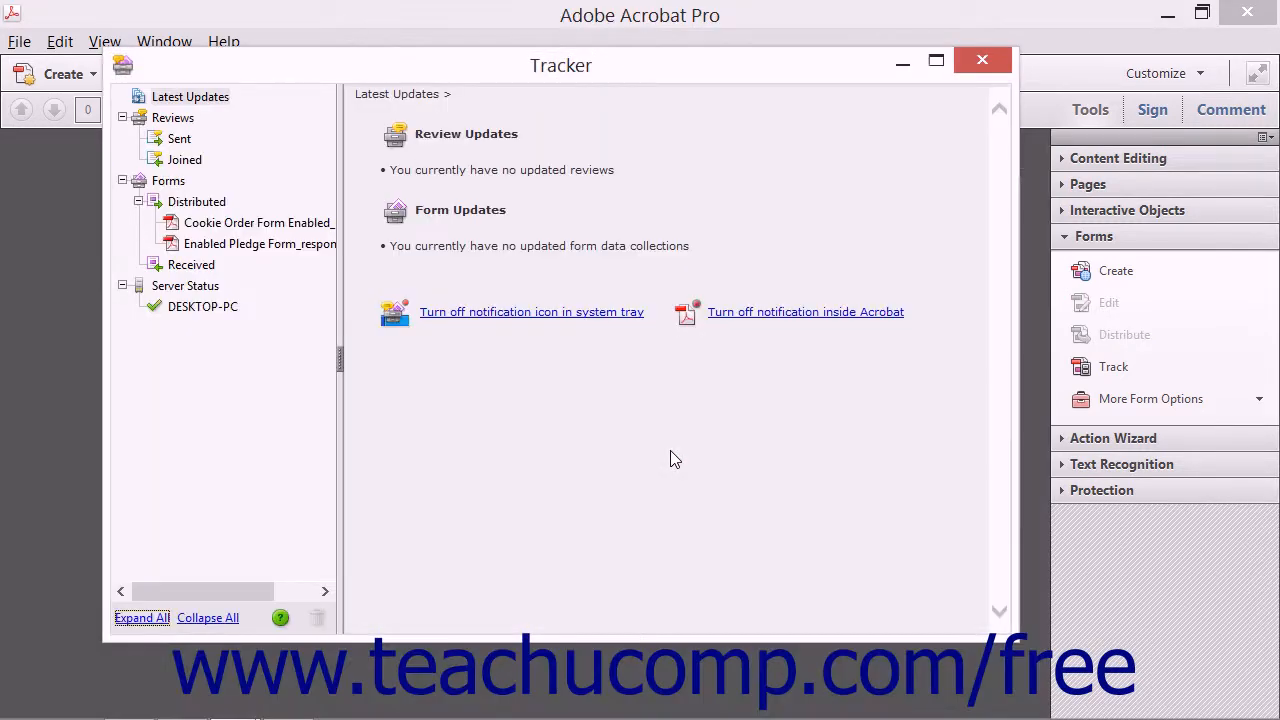
{"action": "left_click", "coordinate": [258, 222]}
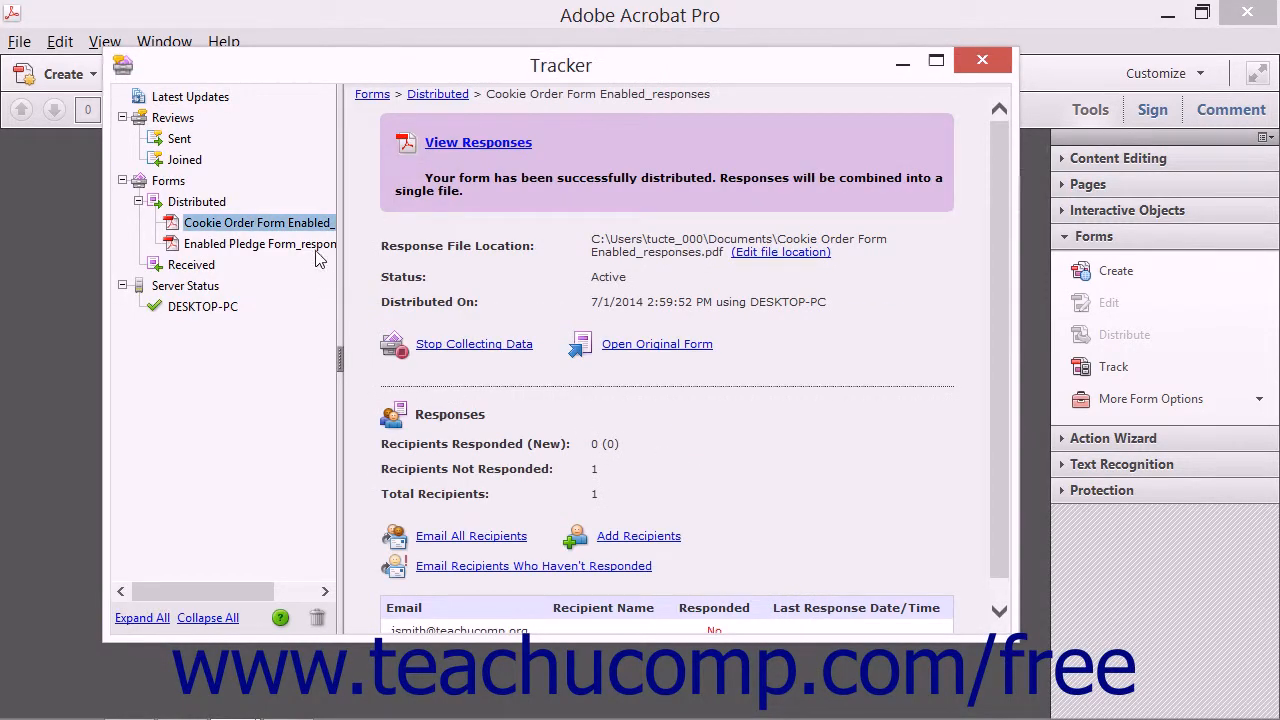
{"action": "mouse_move", "coordinate": [332, 320]}
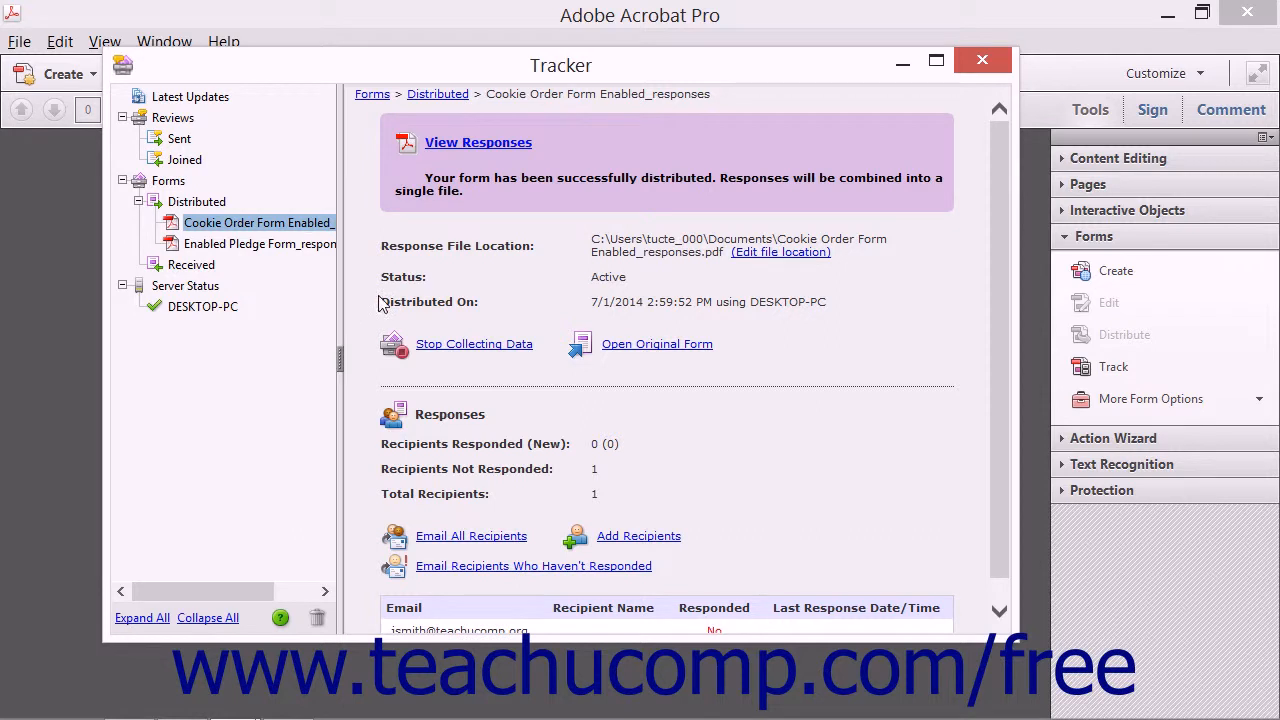
{"action": "mouse_move", "coordinate": [598, 234]}
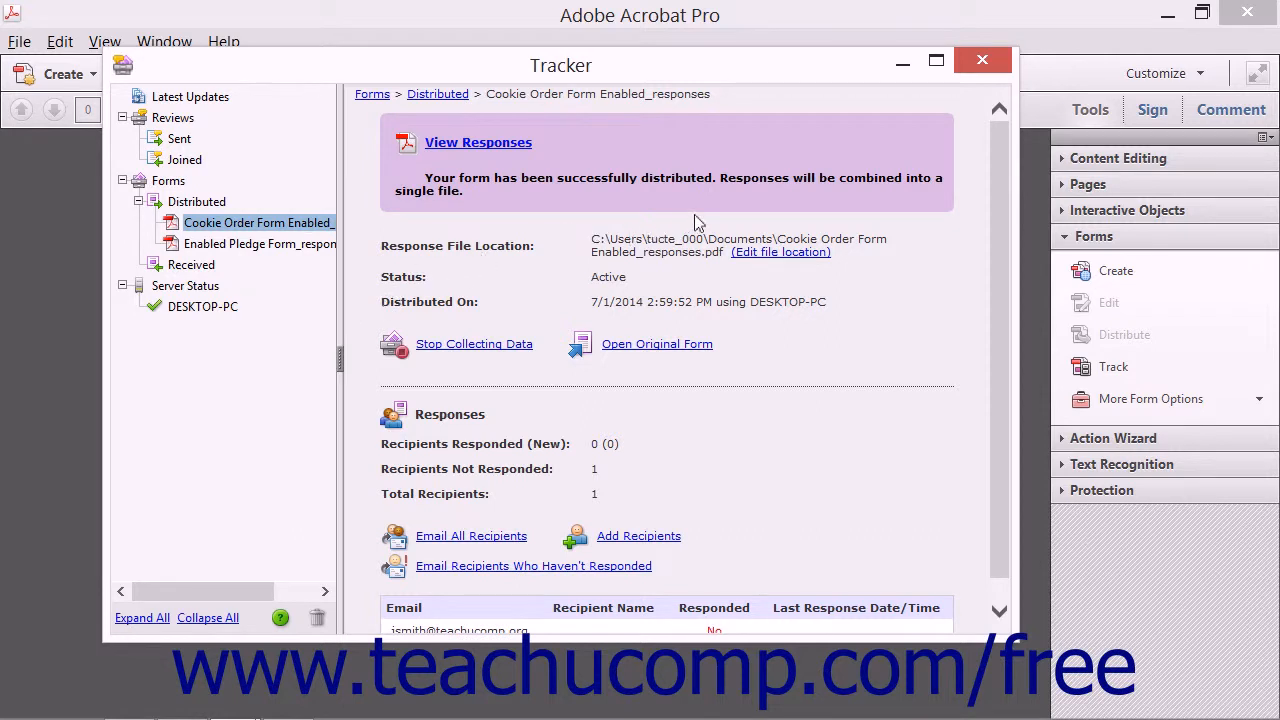
{"action": "mouse_move", "coordinate": [790, 160]}
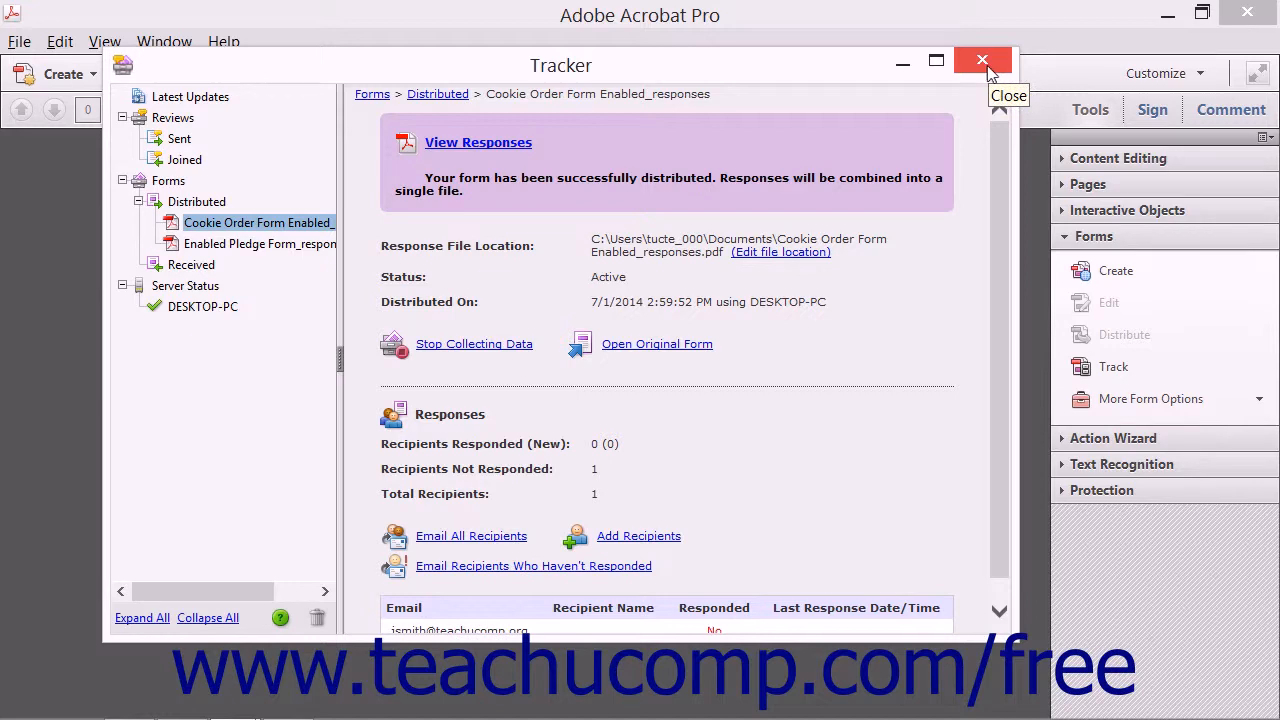
{"action": "left_click", "coordinate": [982, 60]}
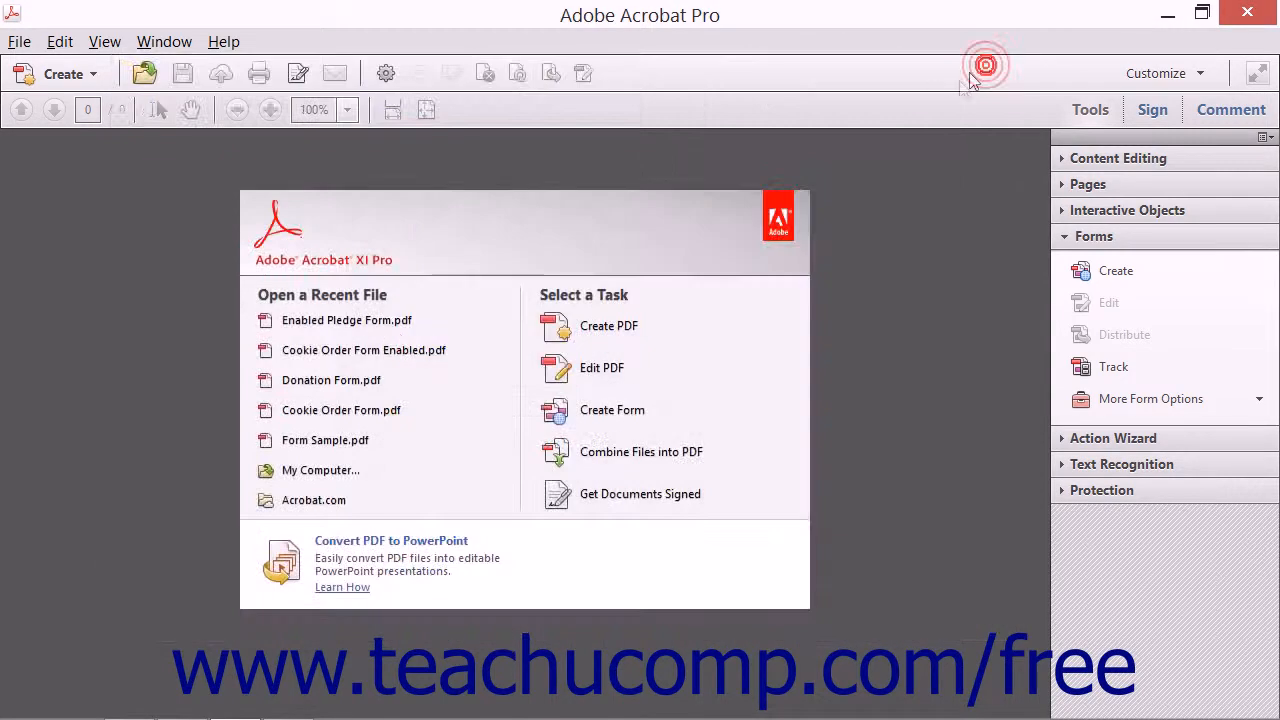